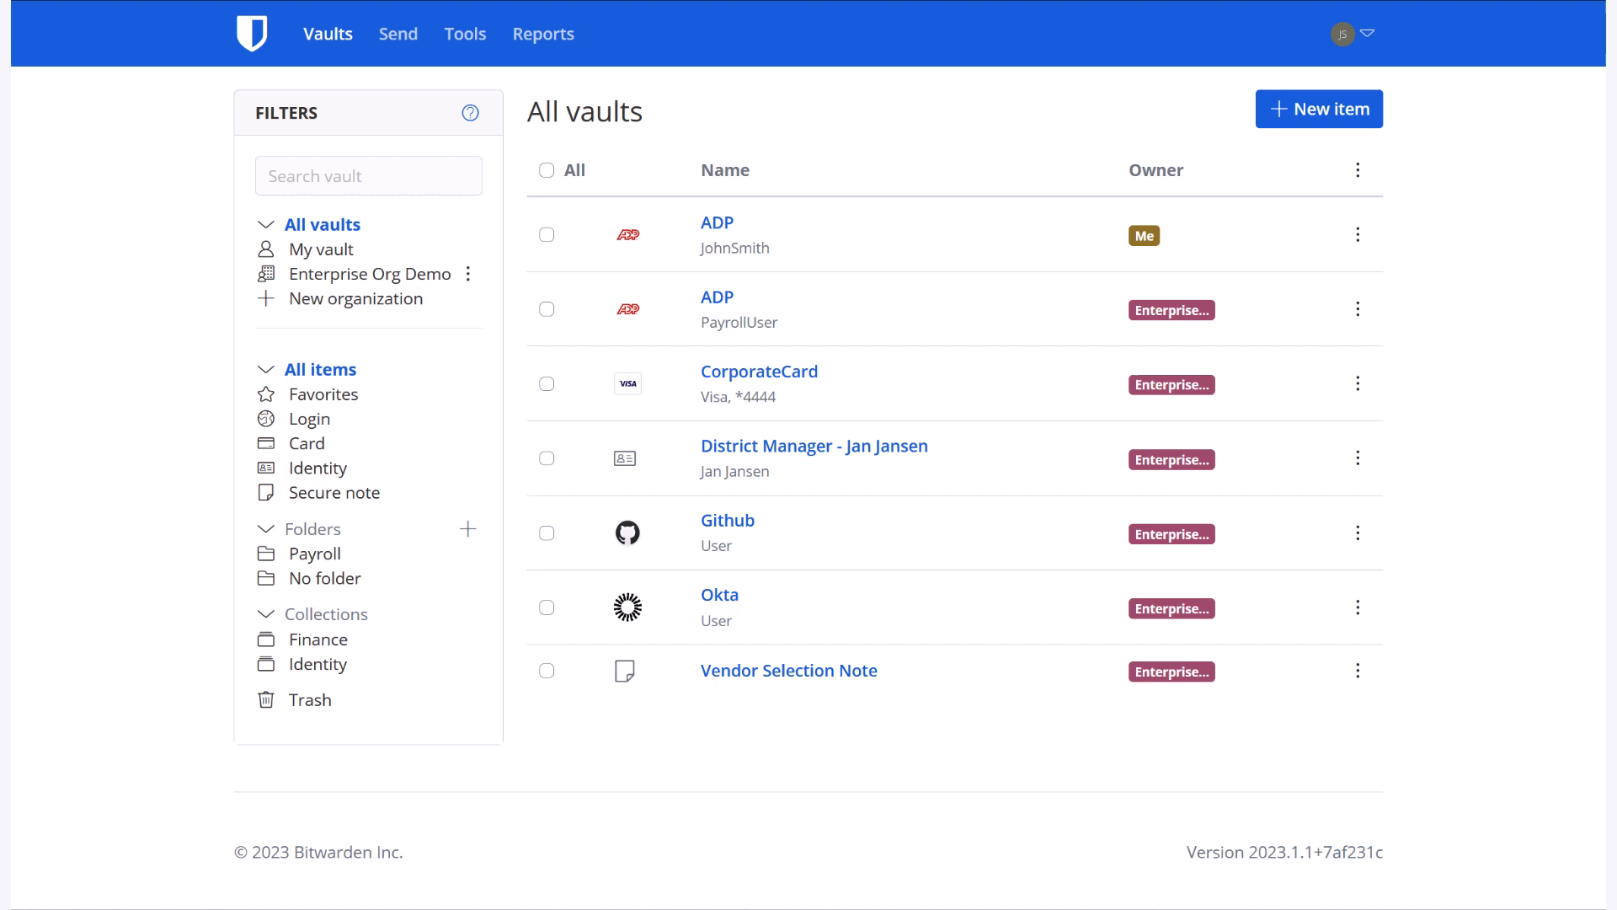
# Step: Switch from the vault items list to the empty Send page
pyautogui.click(399, 33)
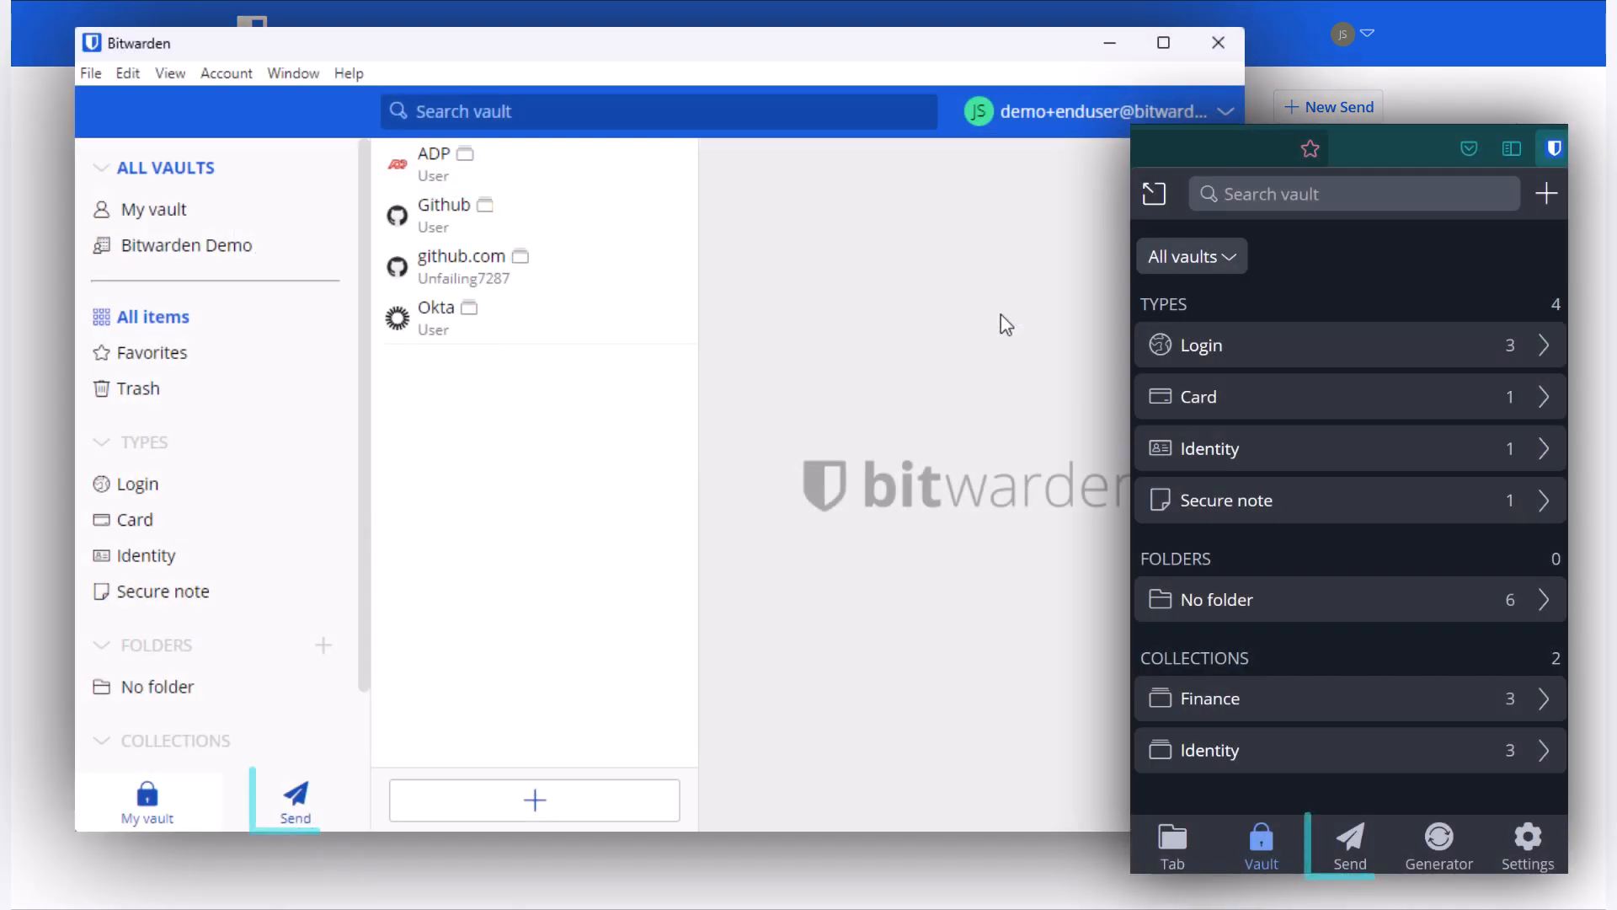
pyautogui.click(294, 799)
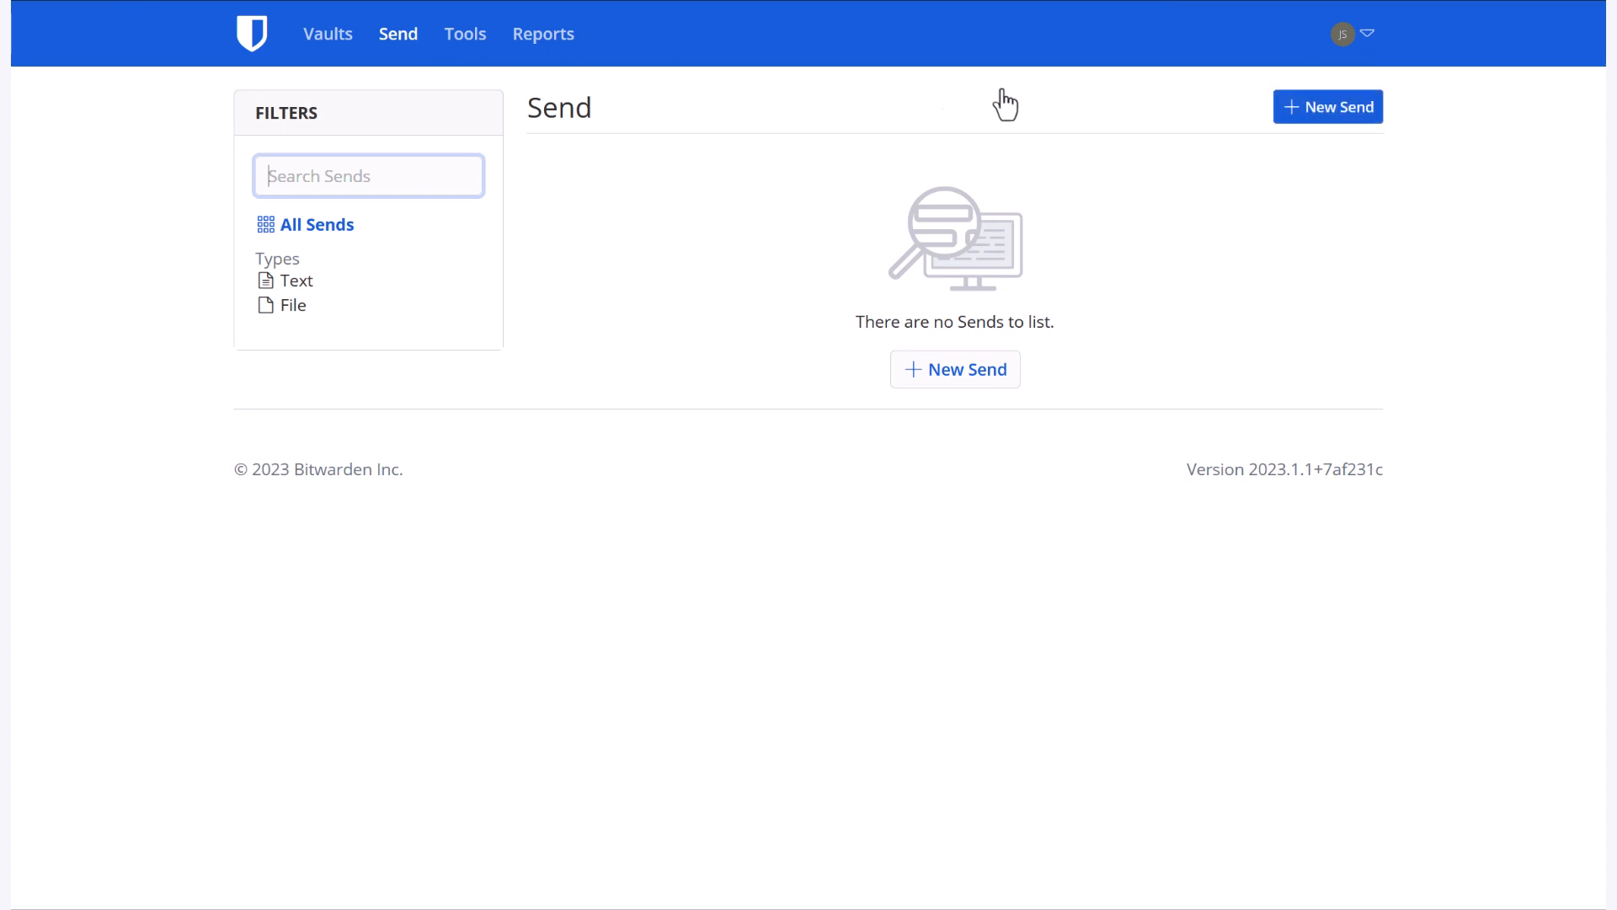
# Step: Create a new Send and name it 'Demo Example'
pyautogui.click(1327, 106)
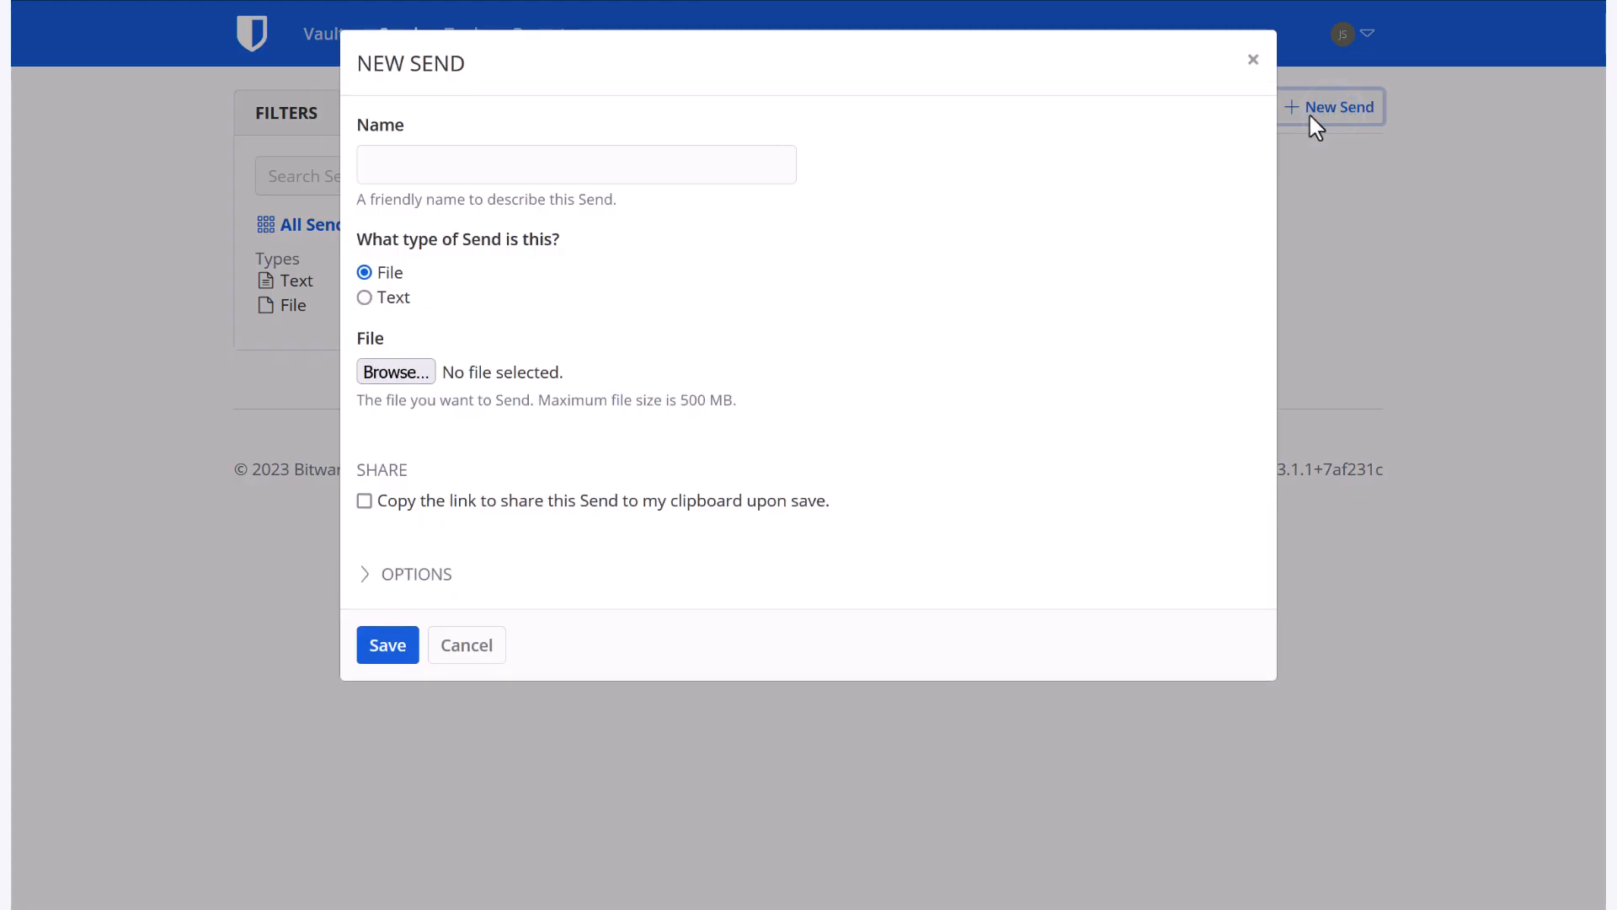
pyautogui.click(575, 164)
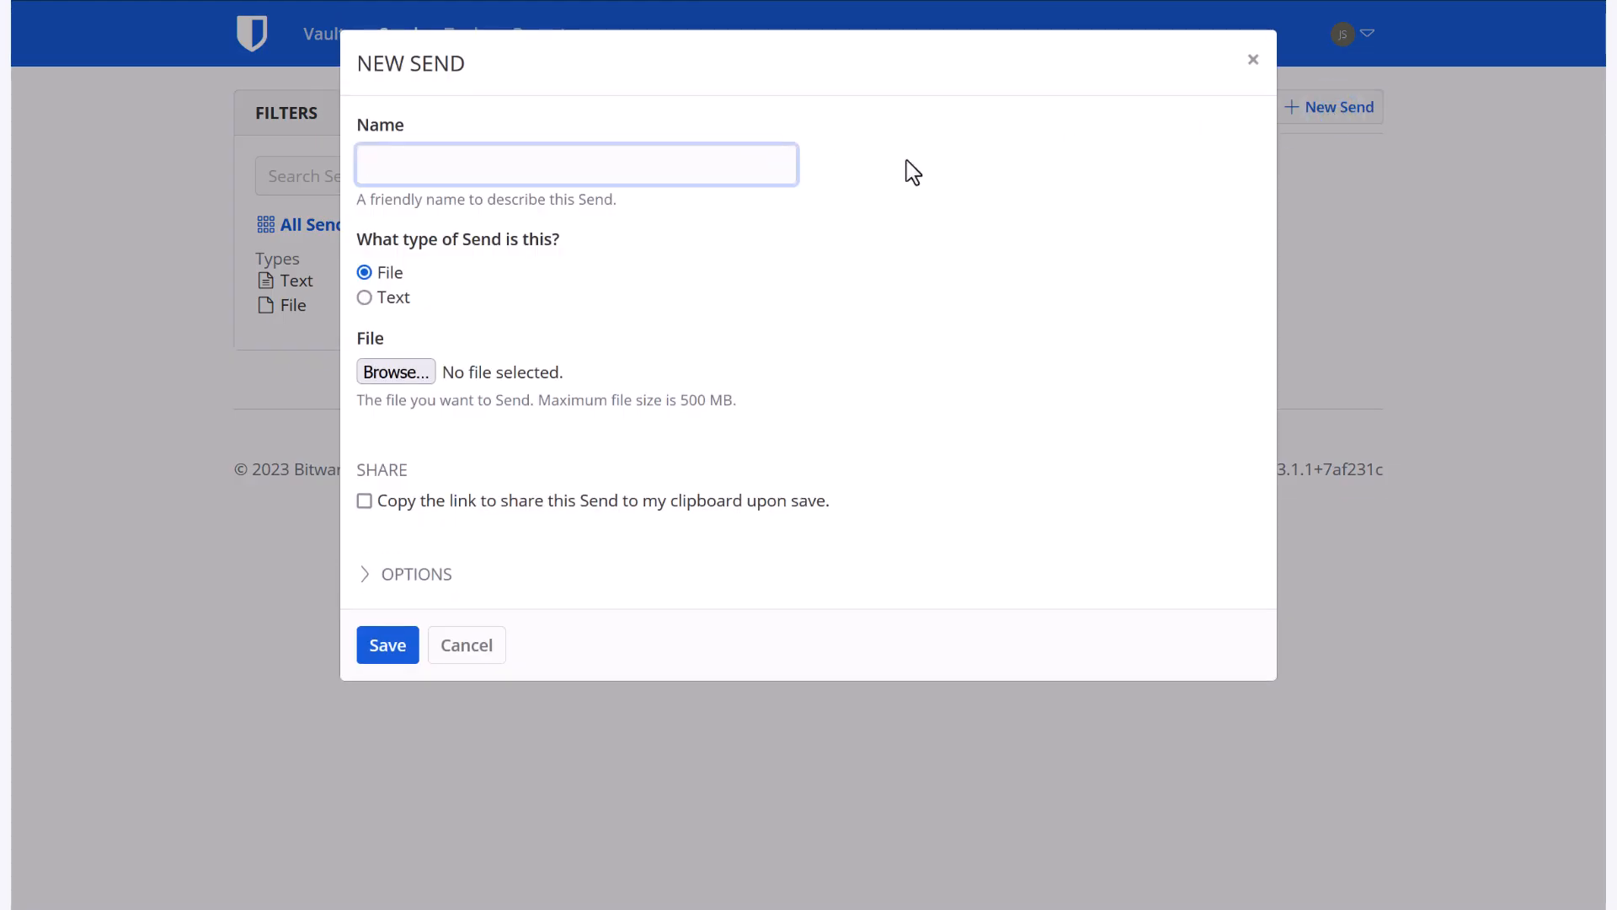
pyautogui.write('Demo Examp')
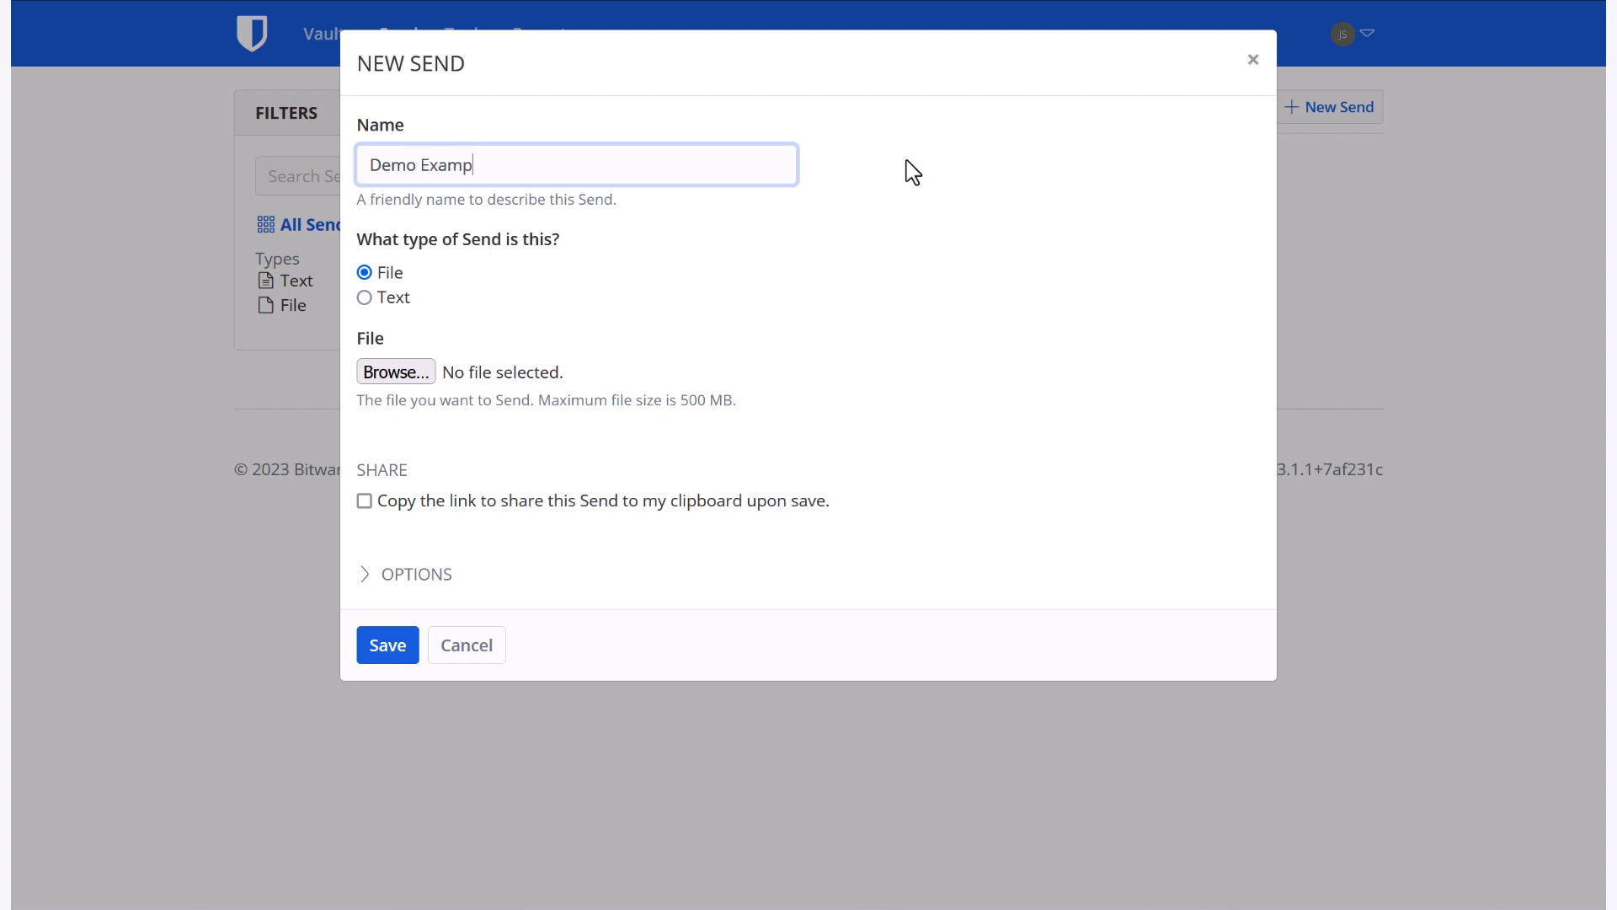
pyautogui.write('le')
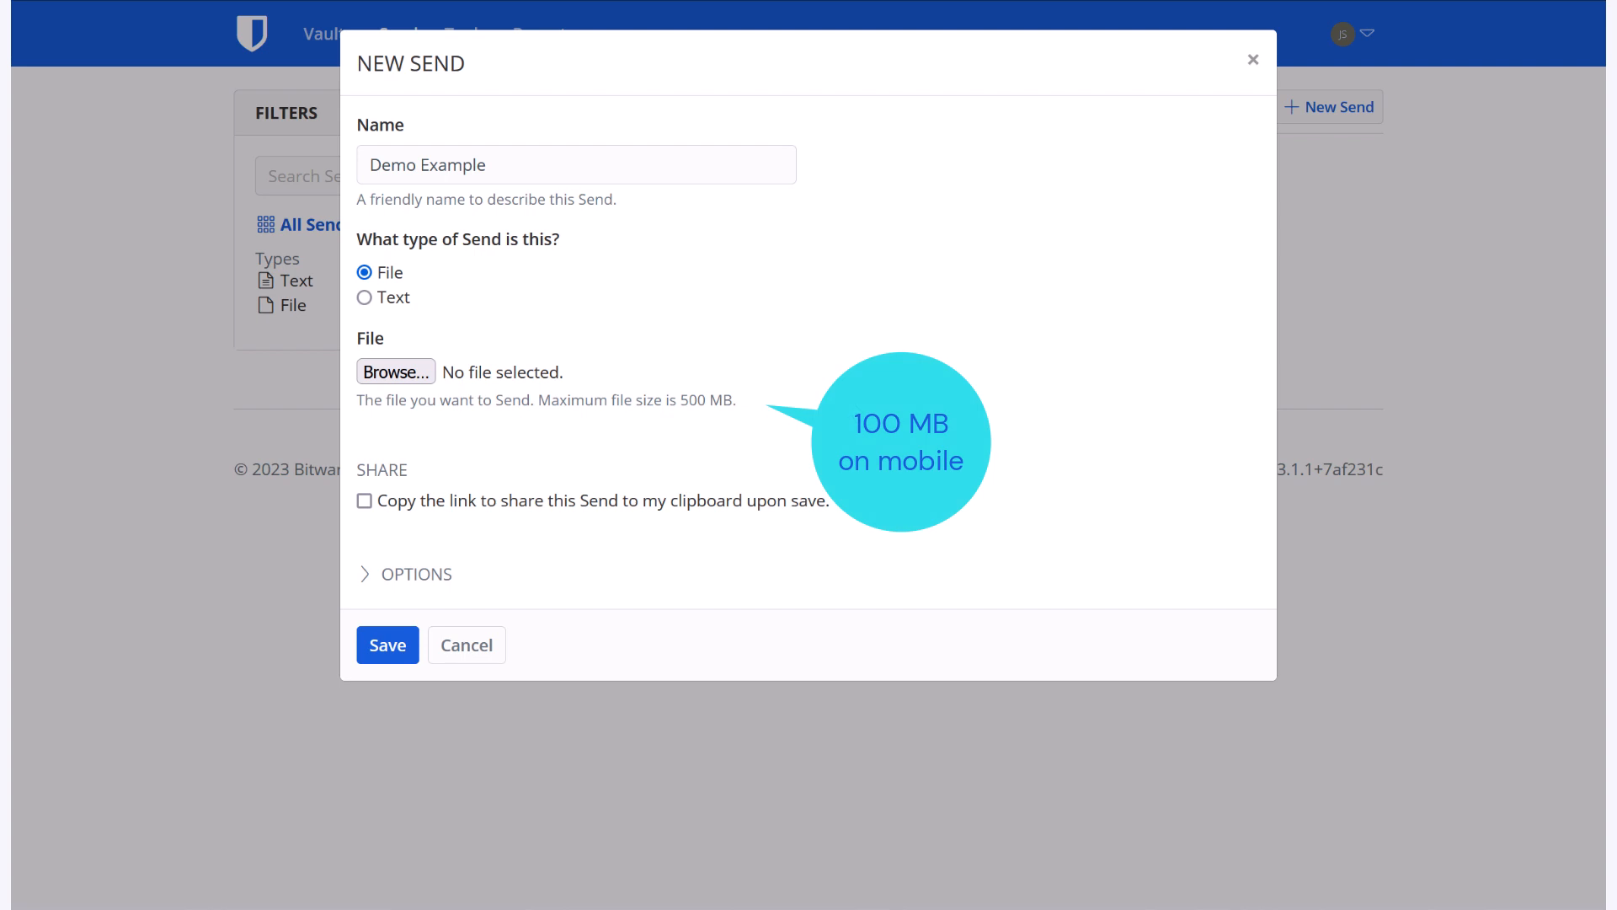
pyautogui.moveTo(848, 409)
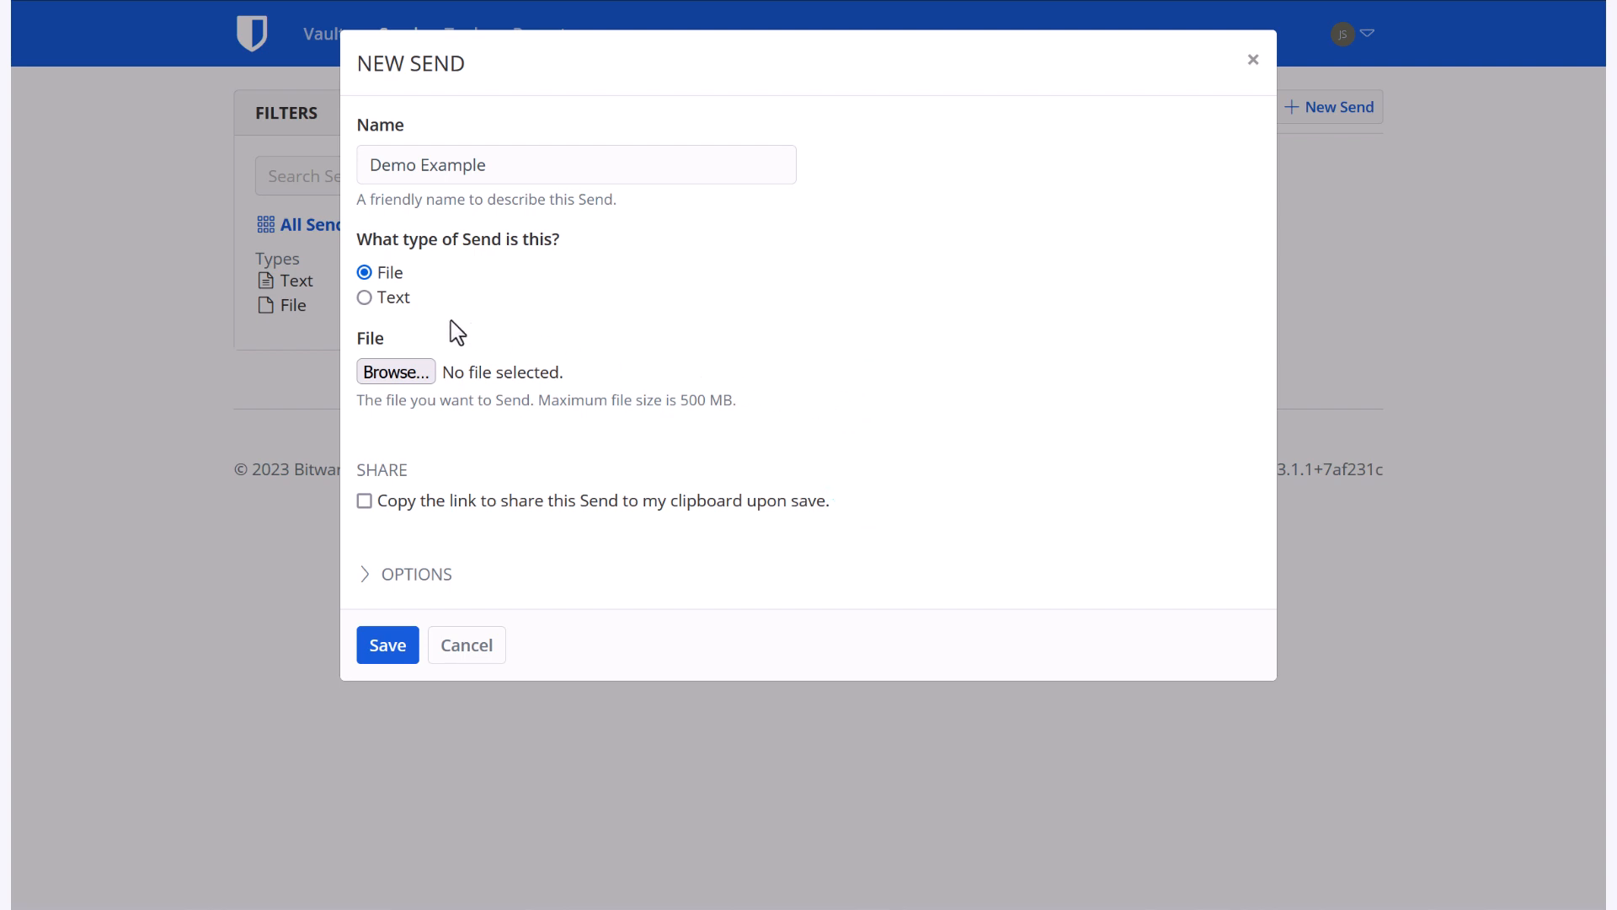
# Step: Make it a Text Send reading 'Hello!' that copies its share link on save
pyautogui.click(364, 297)
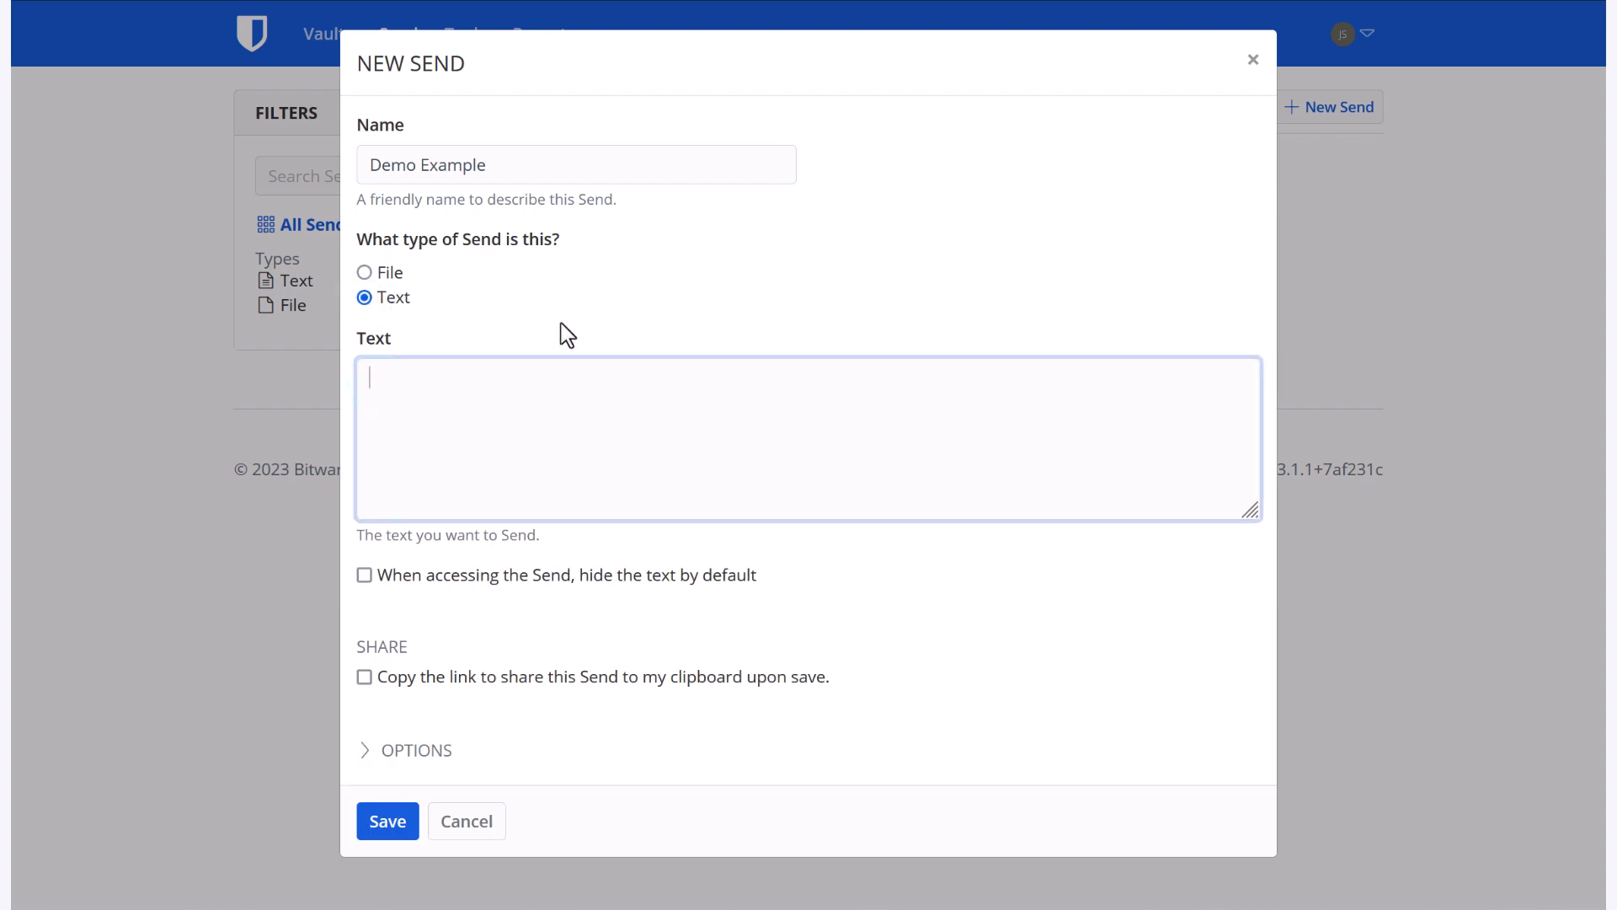
pyautogui.write('Hello')
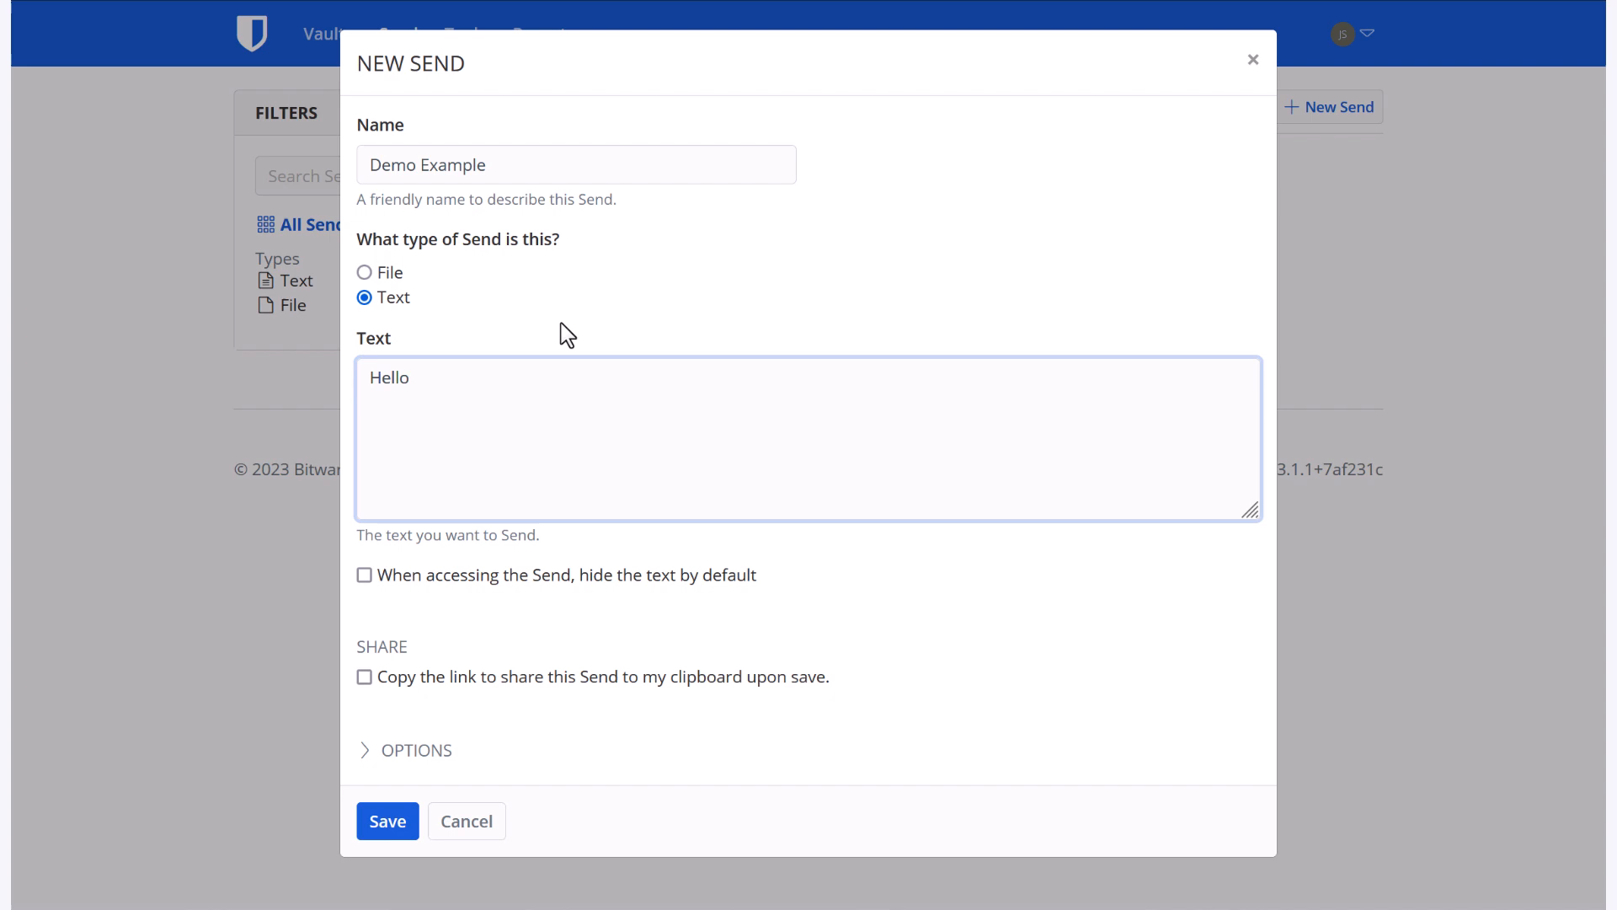
pyautogui.write('!')
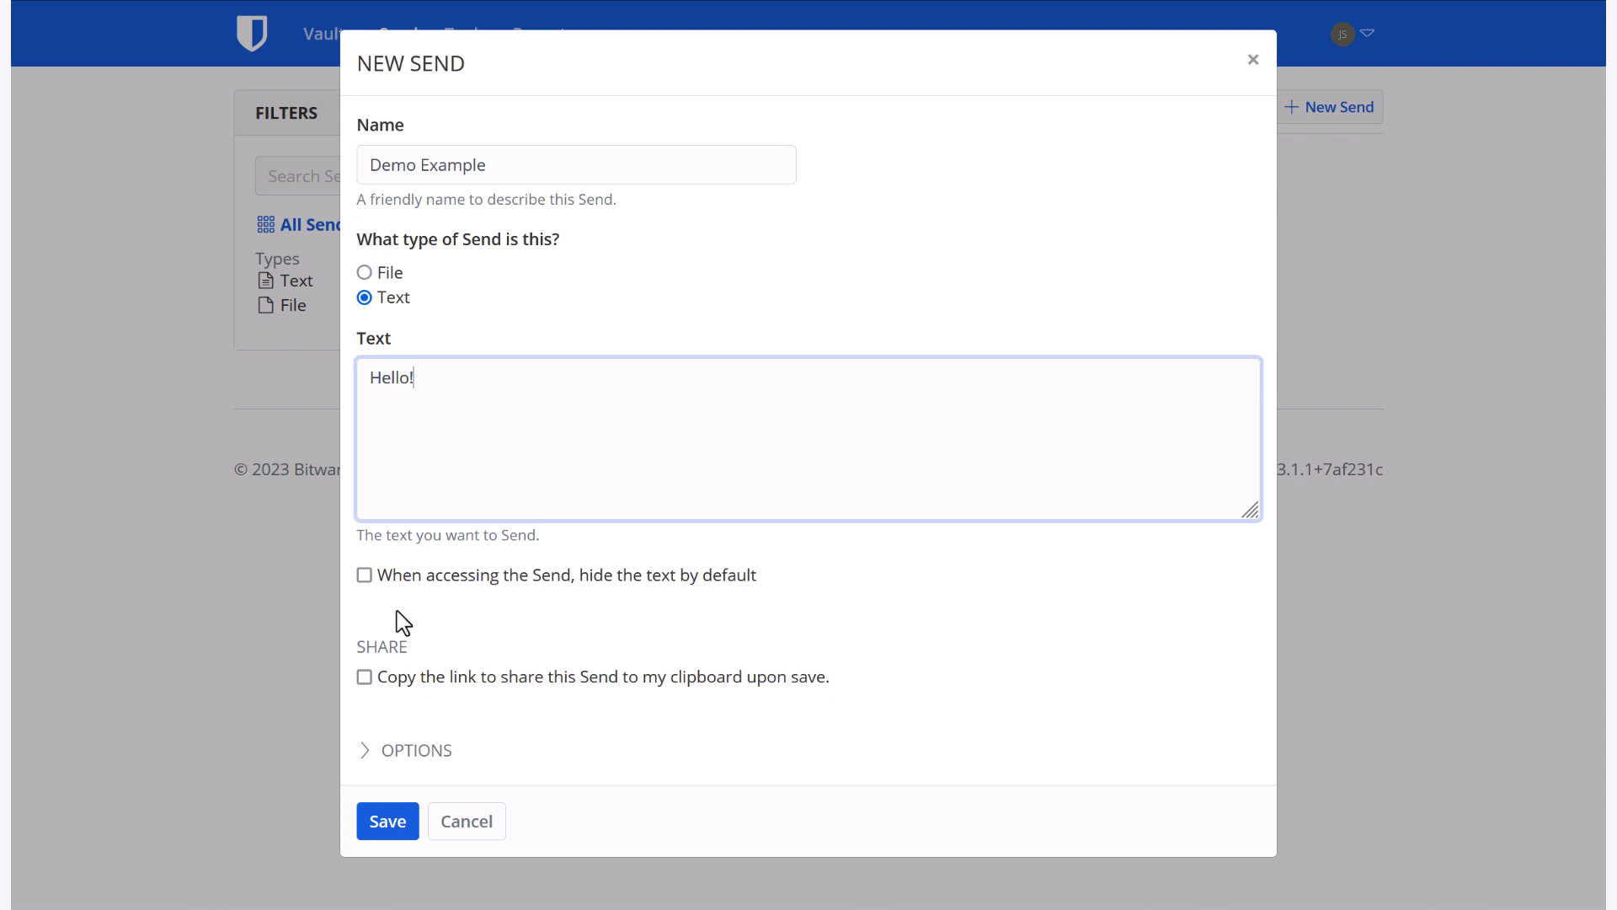
pyautogui.moveTo(370, 696)
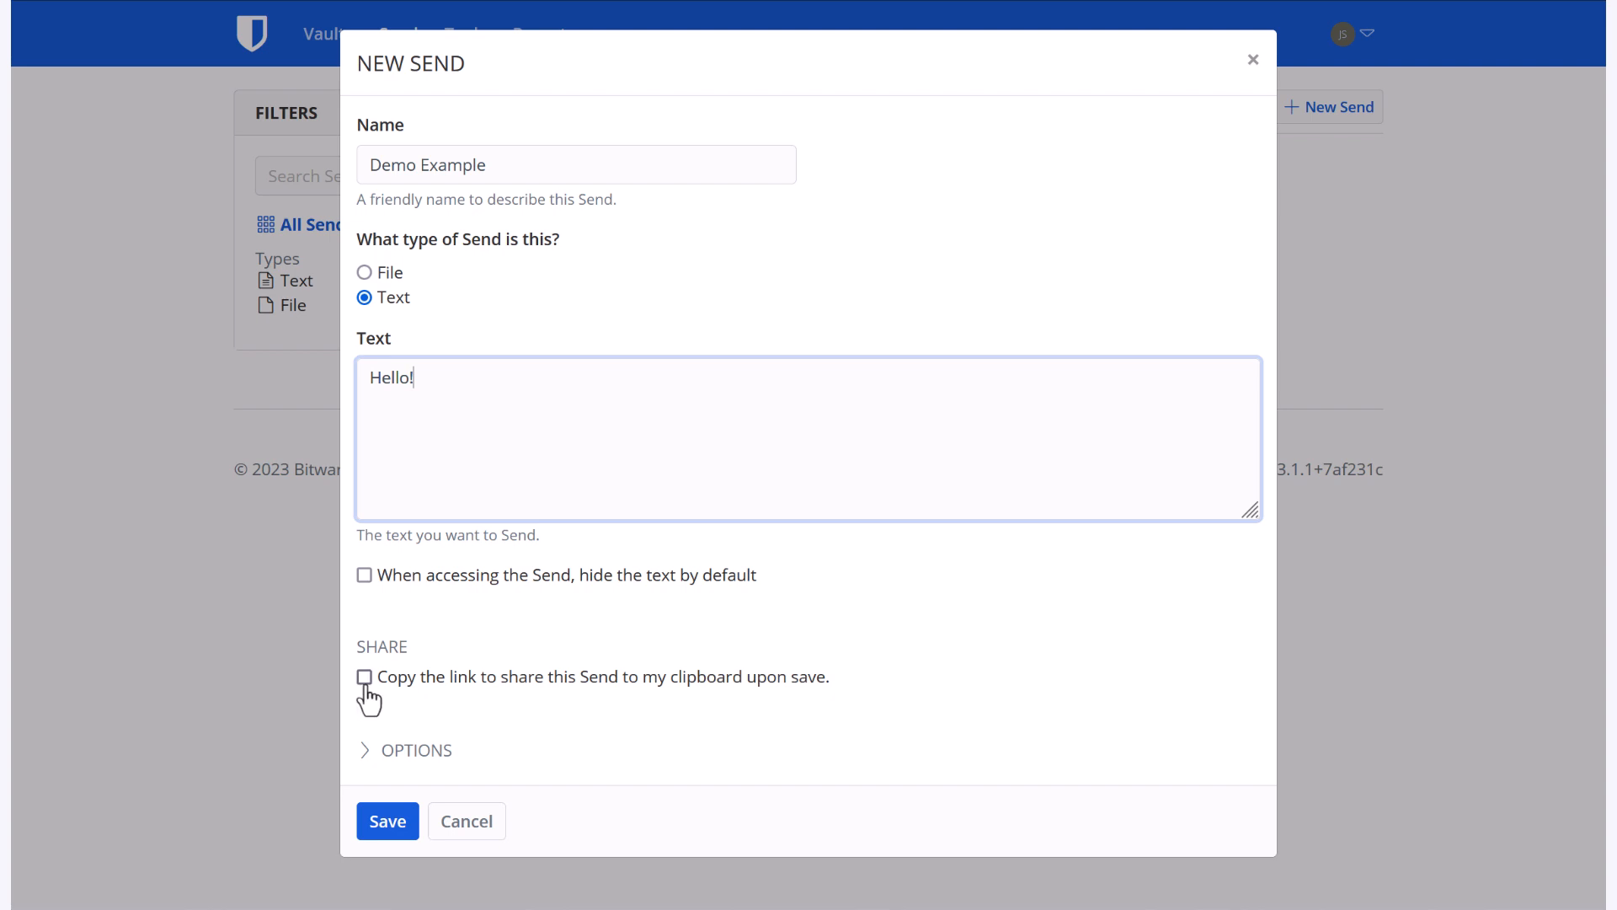
pyautogui.click(364, 676)
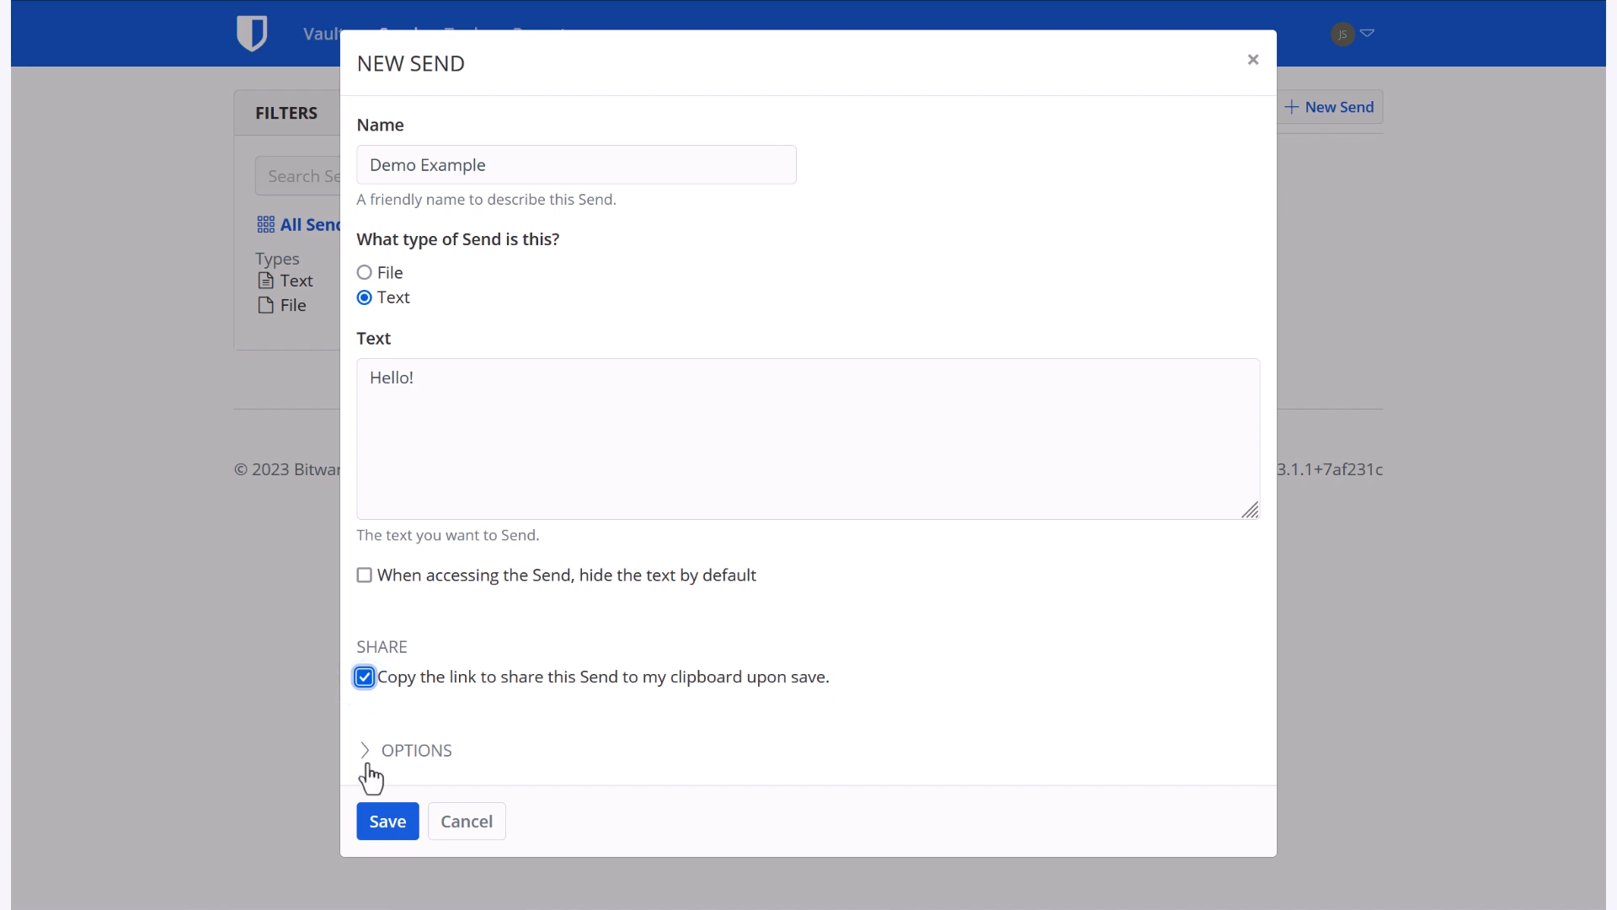
# Step: Expand the Send options and scroll through deletion, expiration, access count, password and notes
pyautogui.click(404, 749)
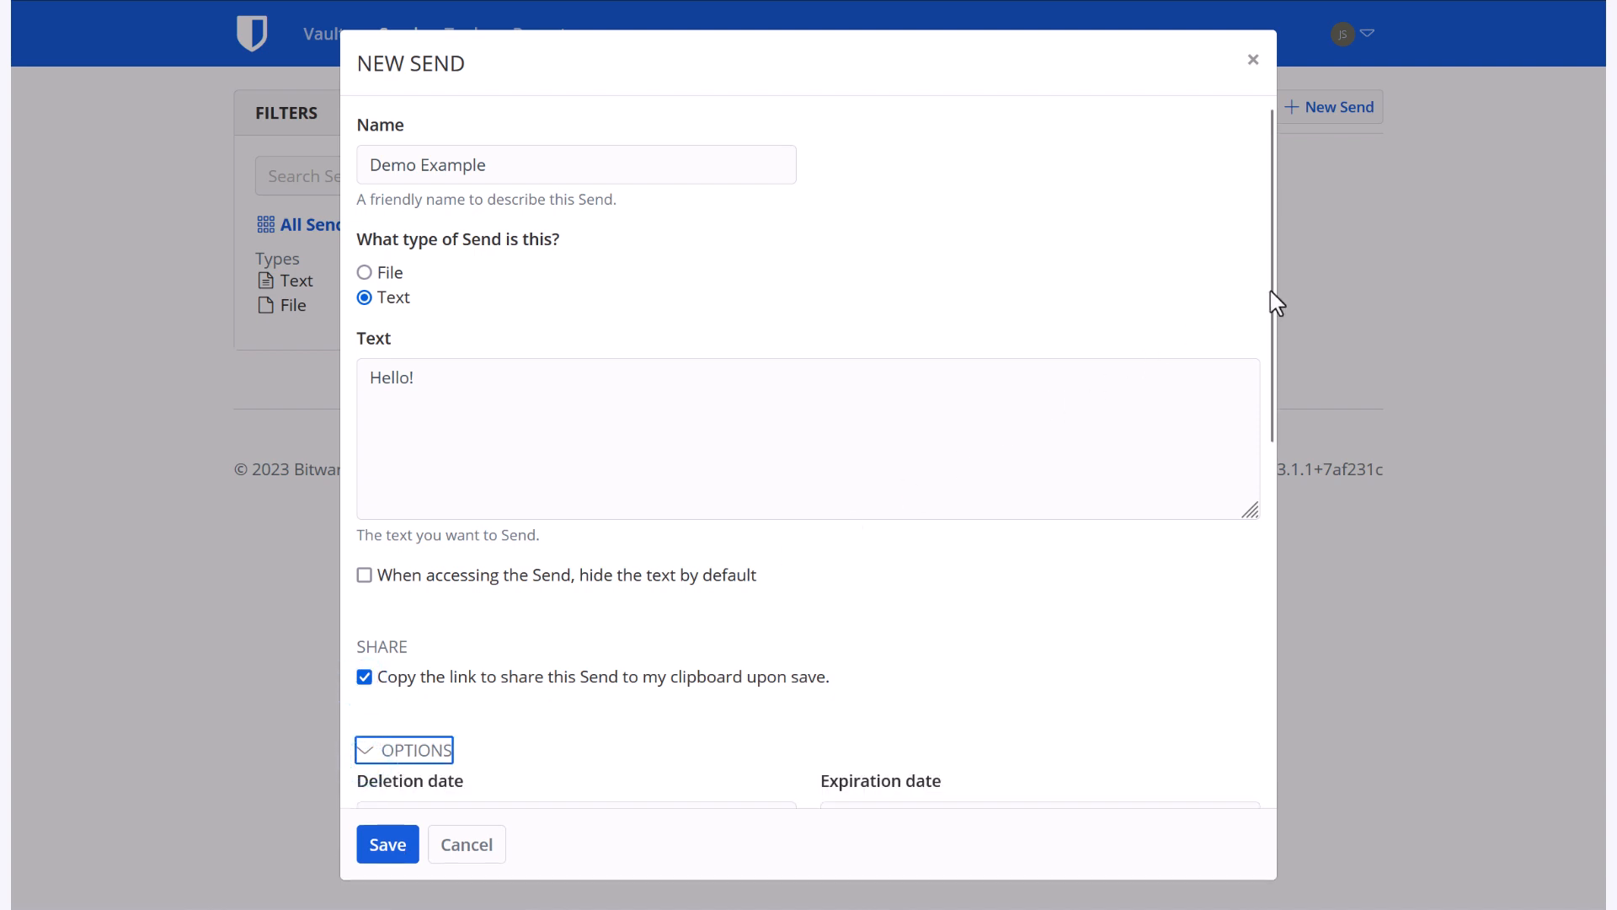
pyautogui.scroll(-3)
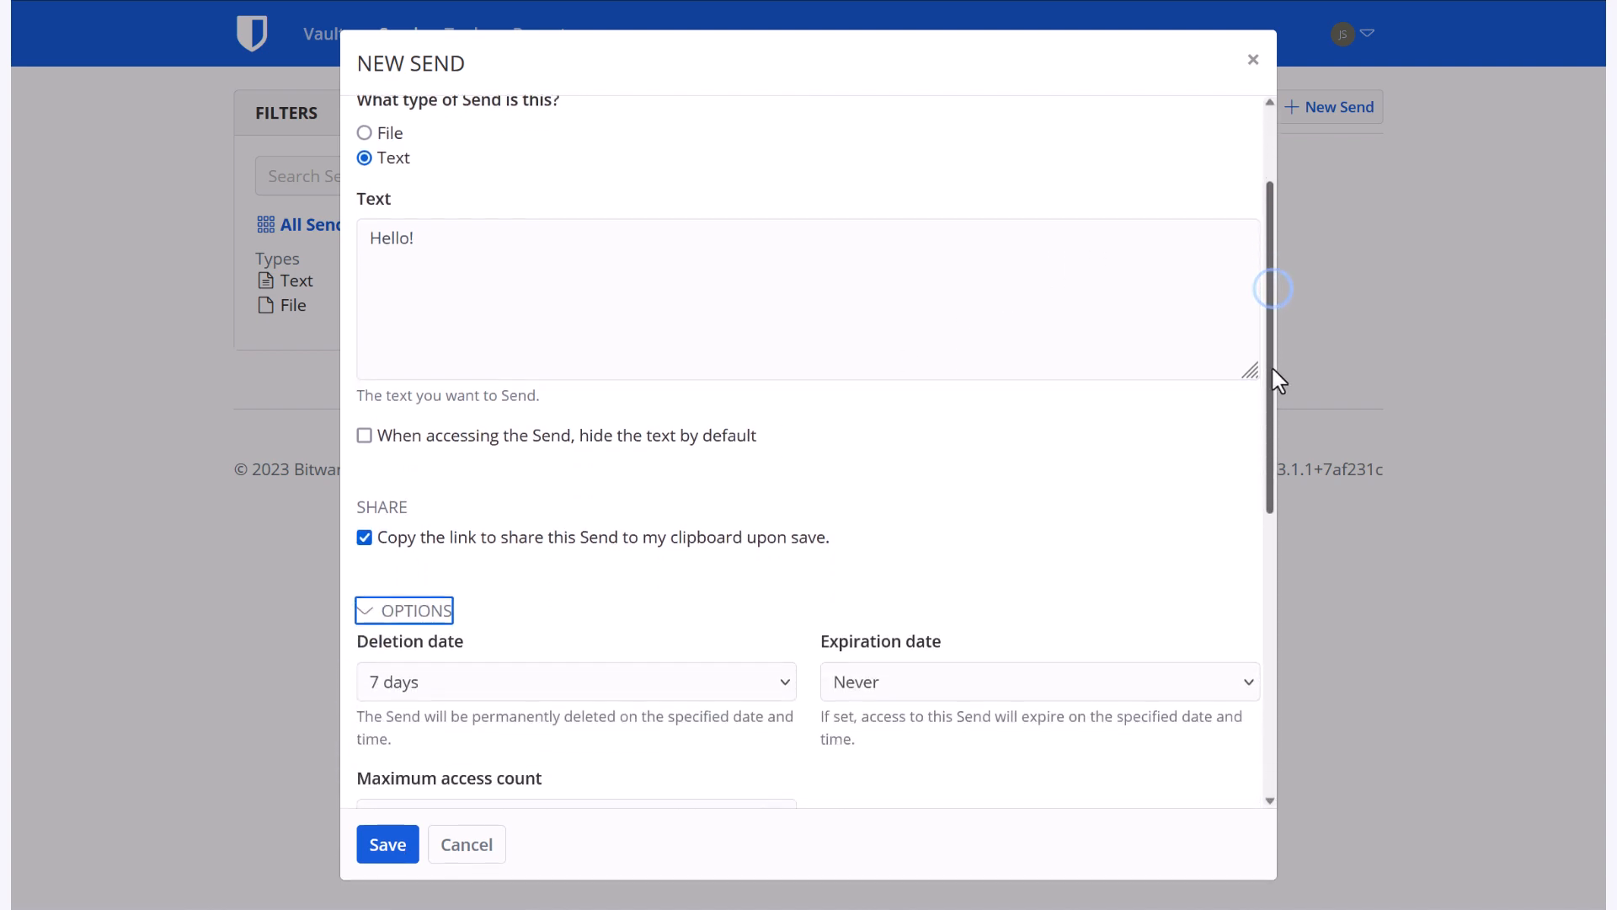
pyautogui.scroll(-3)
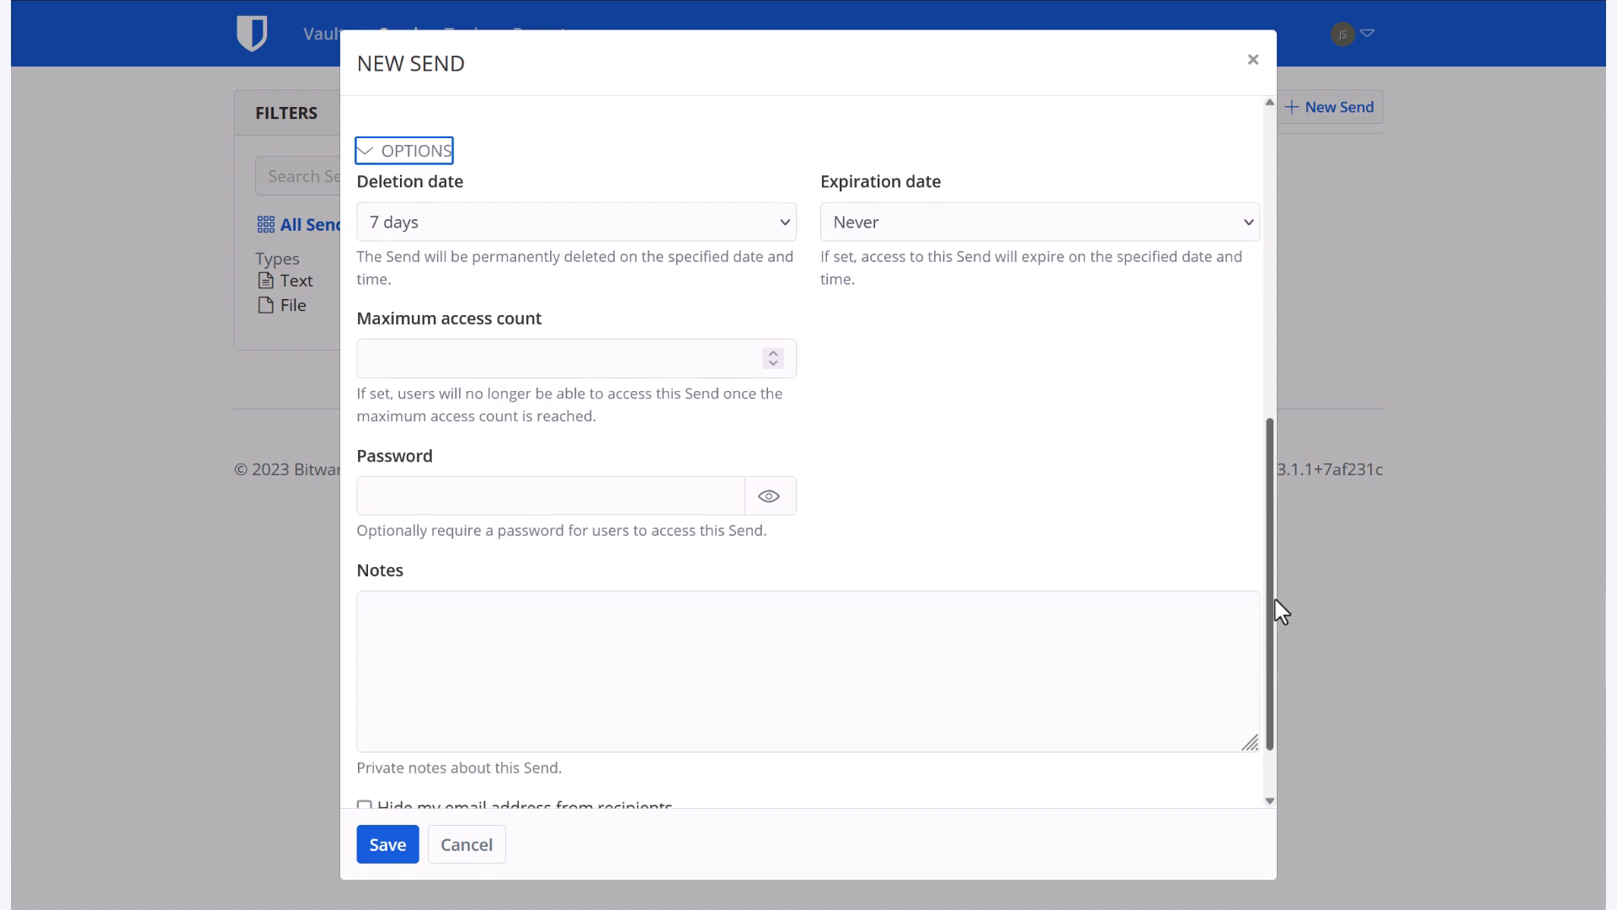
pyautogui.scroll(-3)
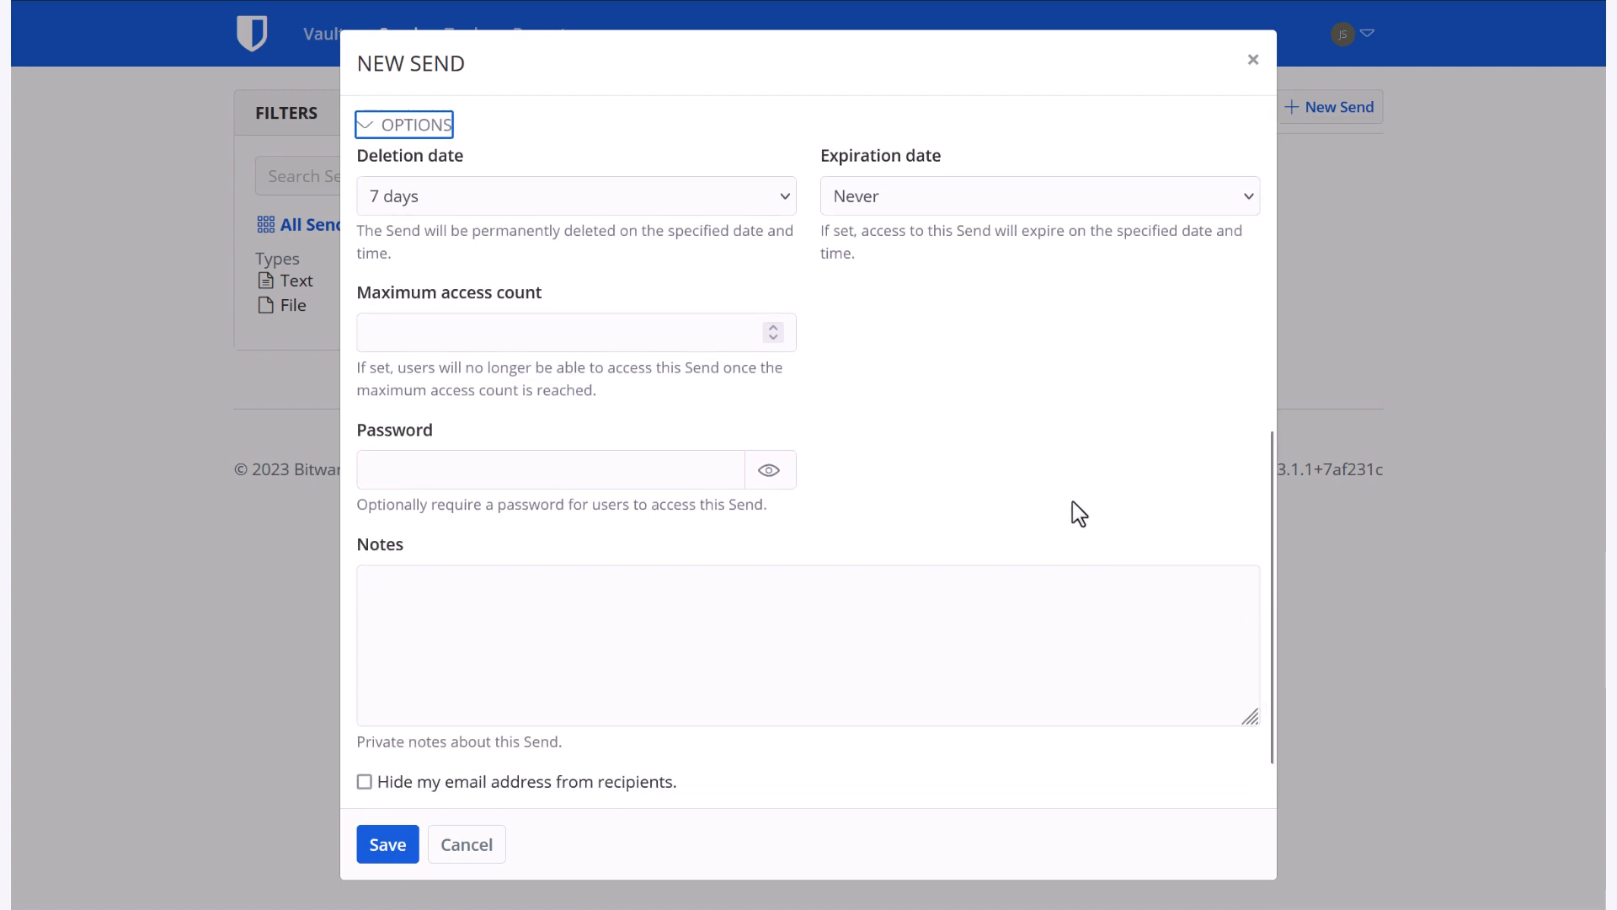
pyautogui.moveTo(1031, 486)
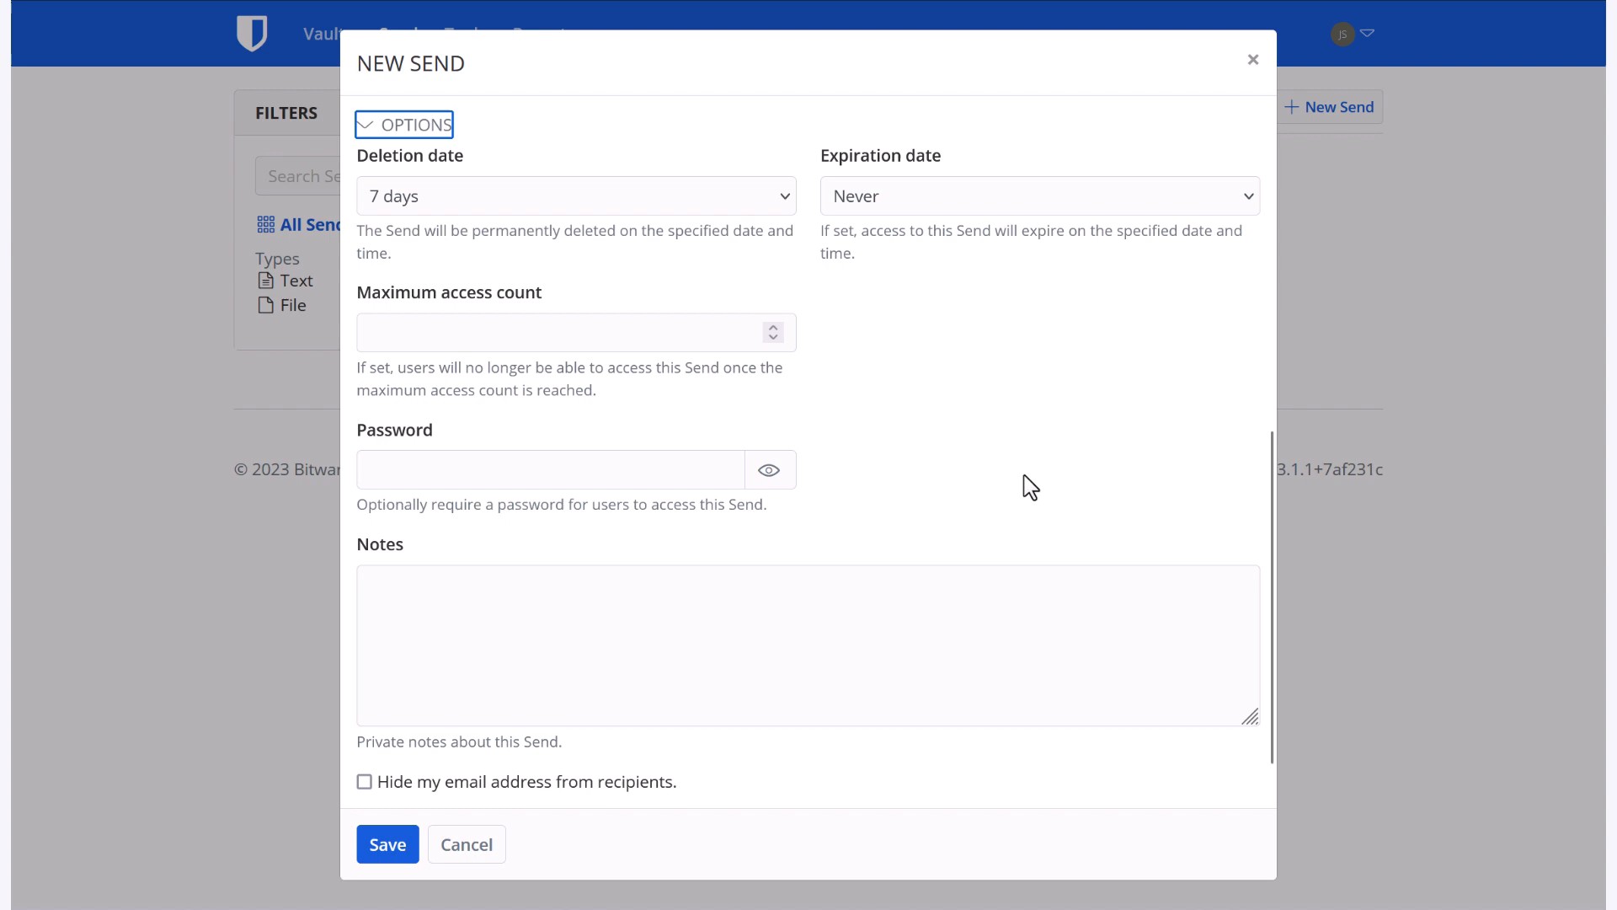
pyautogui.moveTo(538, 171)
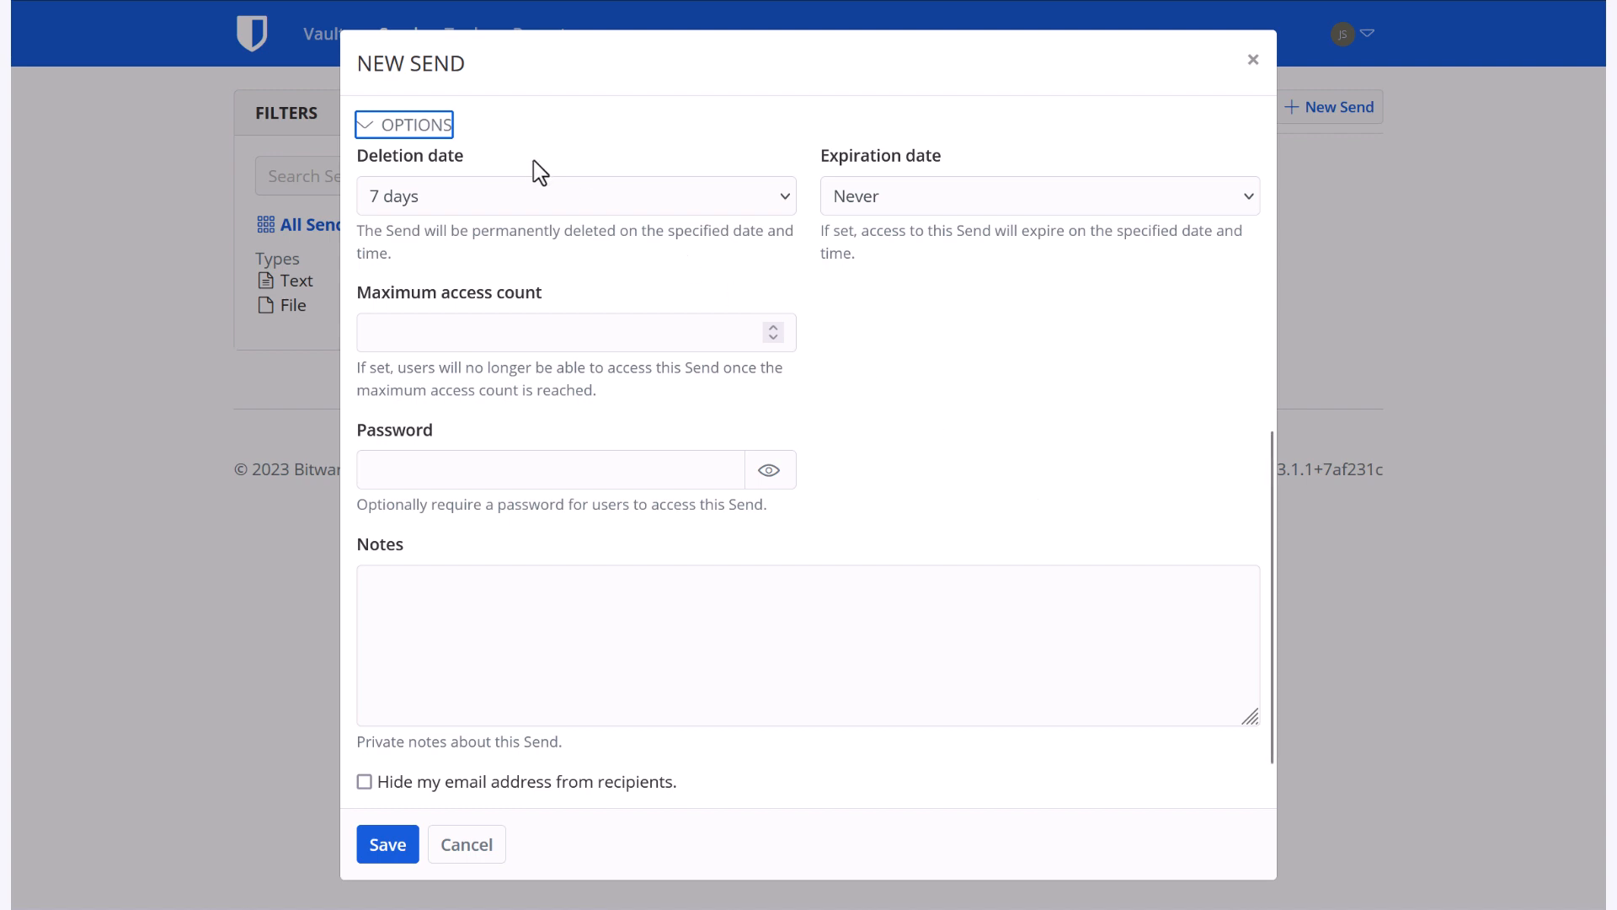
pyautogui.moveTo(427, 279)
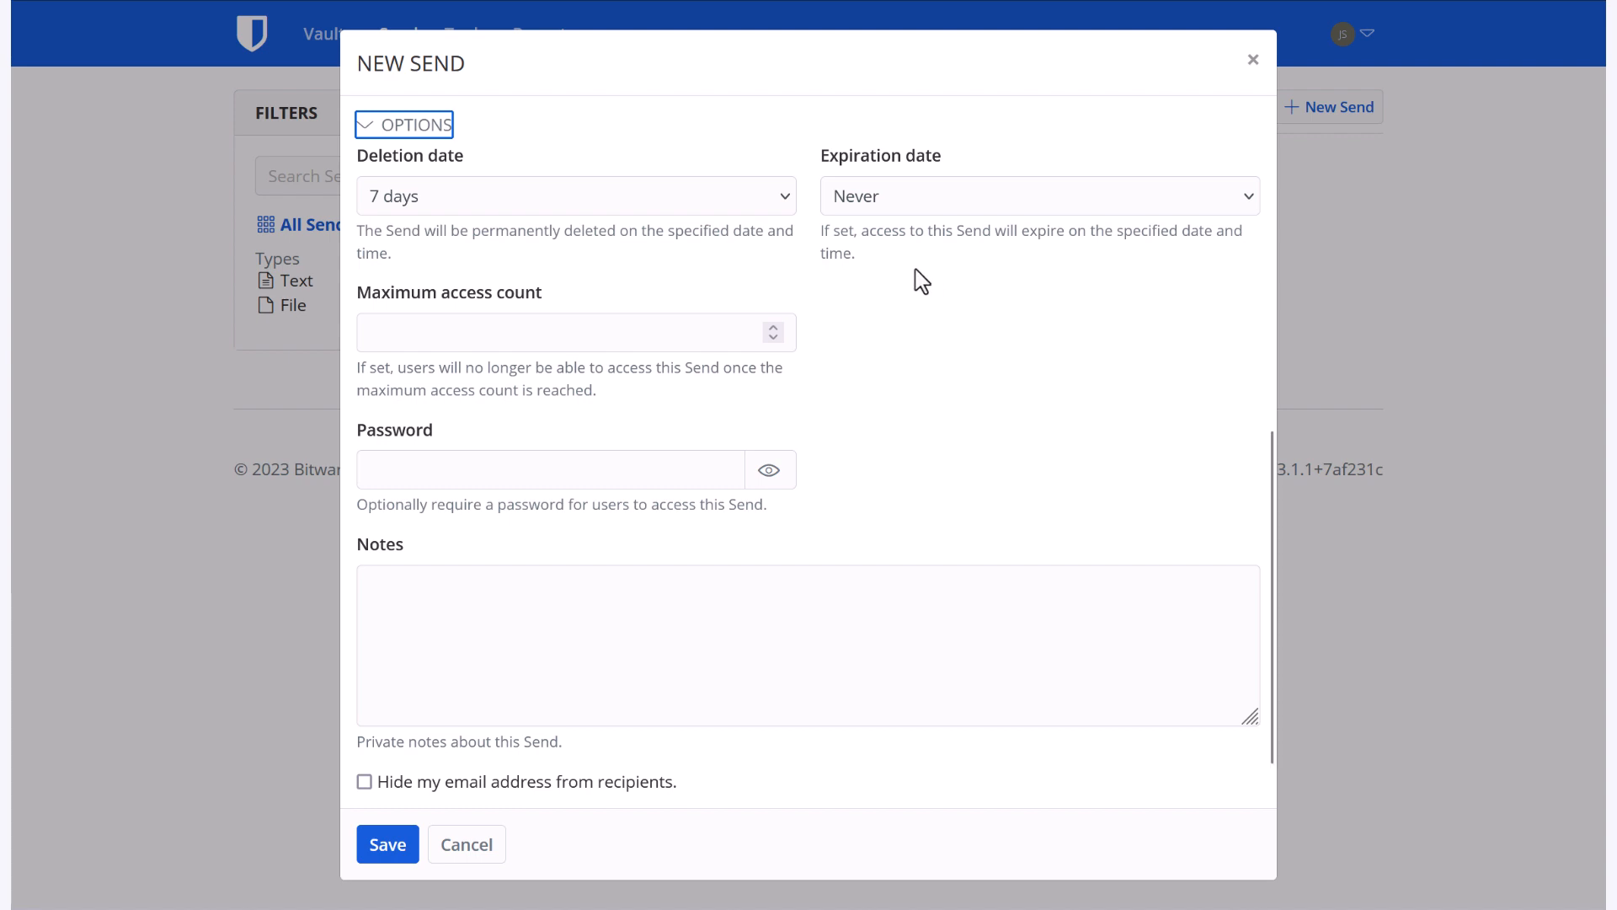
pyautogui.moveTo(830, 280)
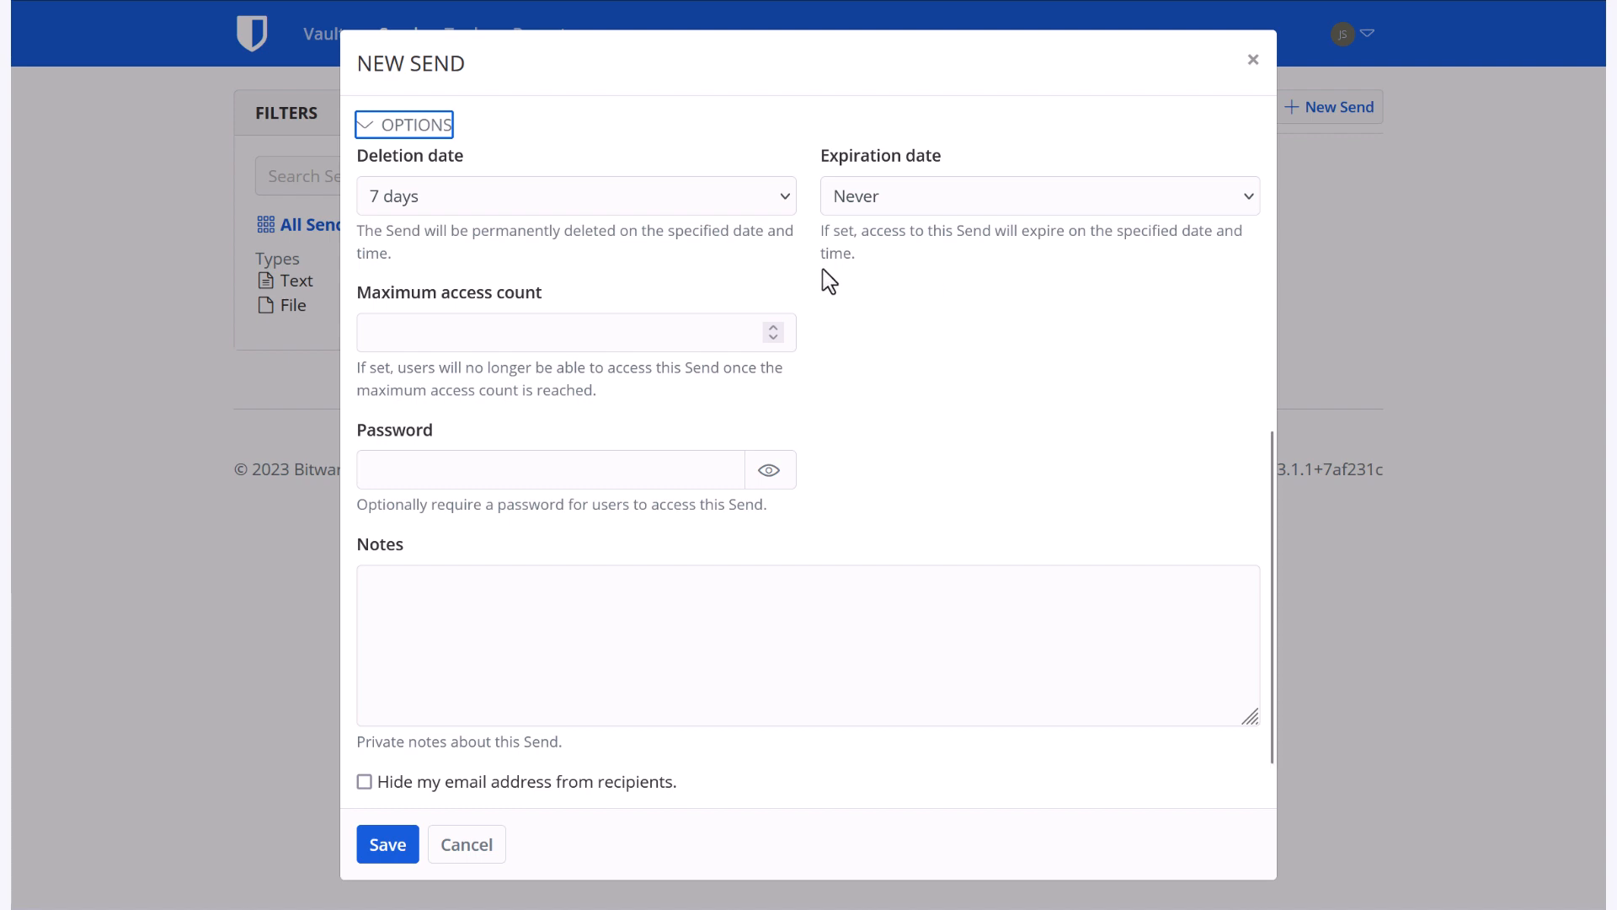
pyautogui.moveTo(476, 266)
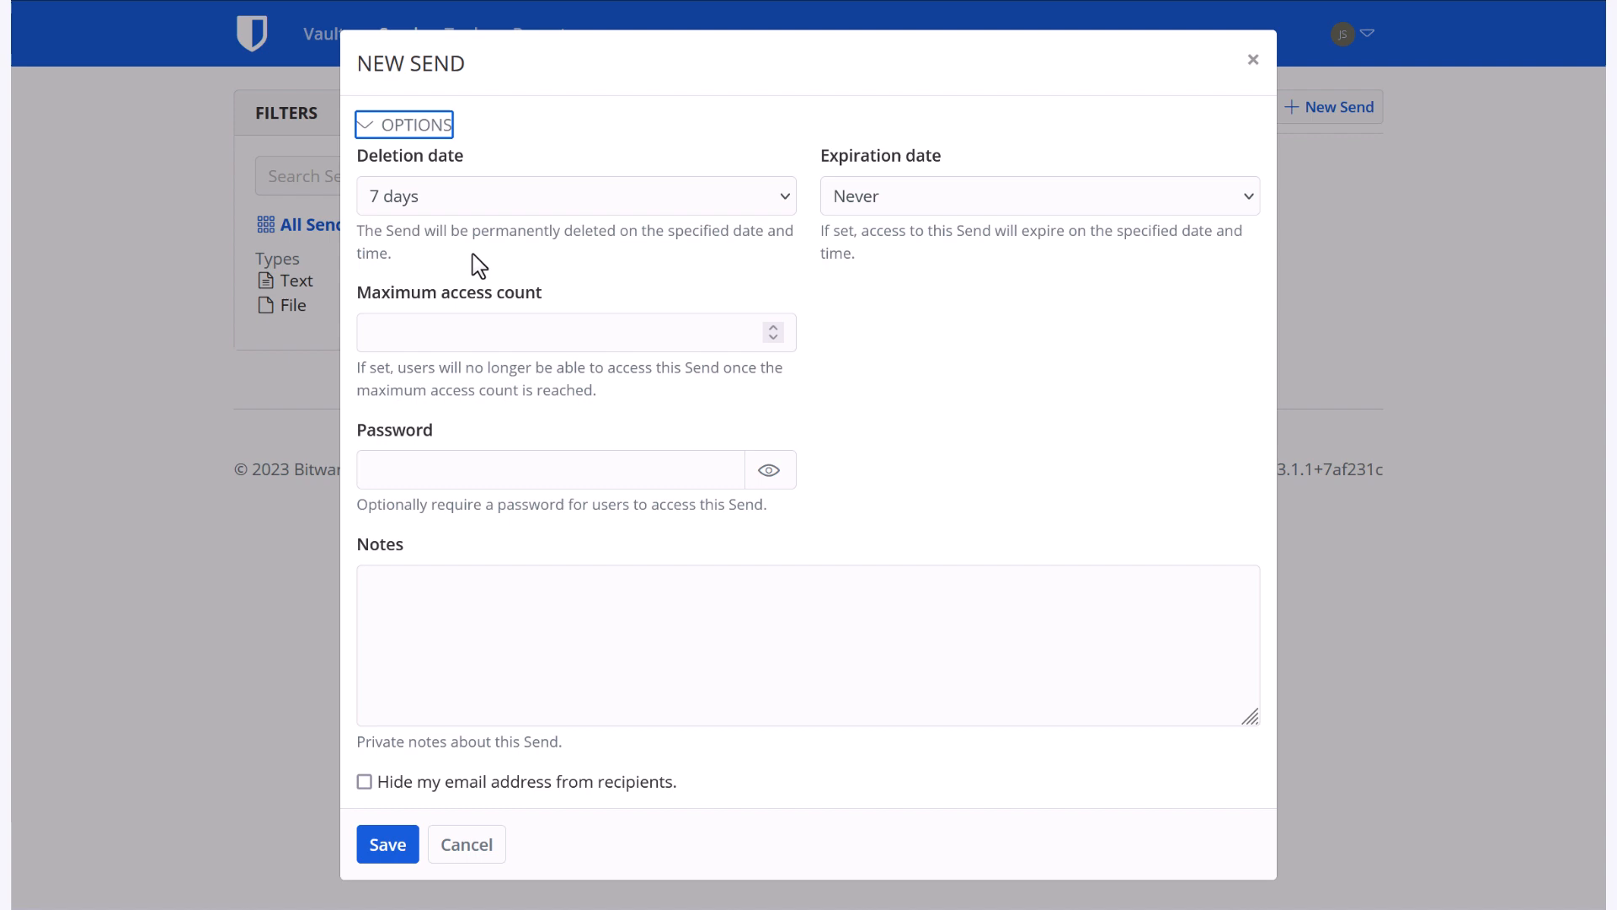
pyautogui.moveTo(1207, 220)
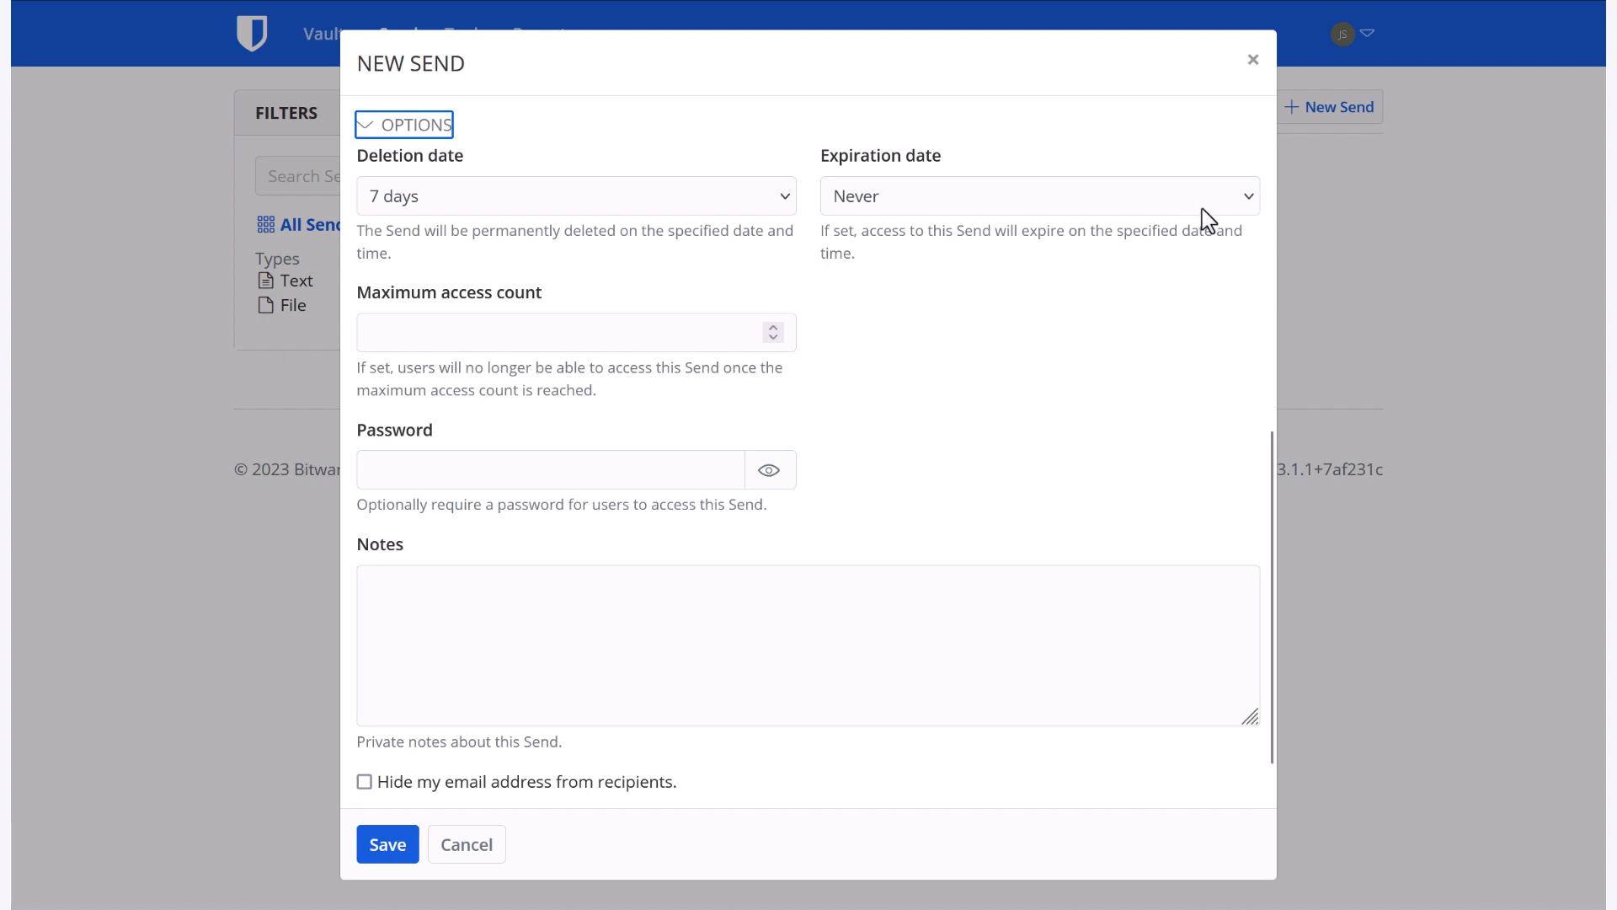
# Step: Keep expiration at Never, leave access count unlimited, and start entering a password
pyautogui.click(1037, 196)
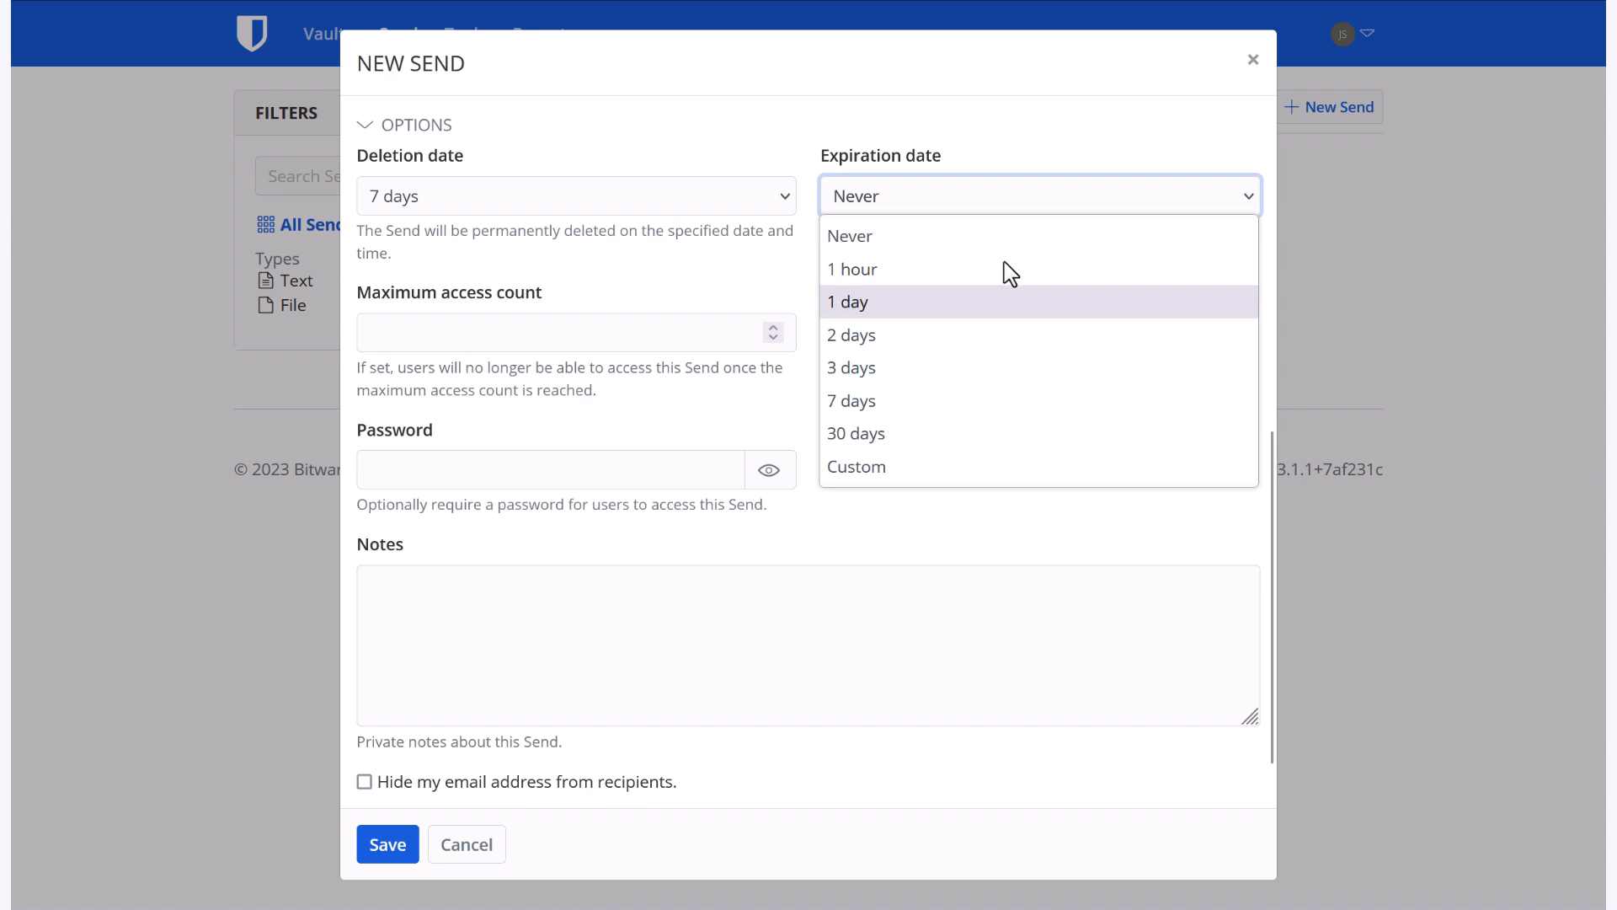
pyautogui.click(677, 279)
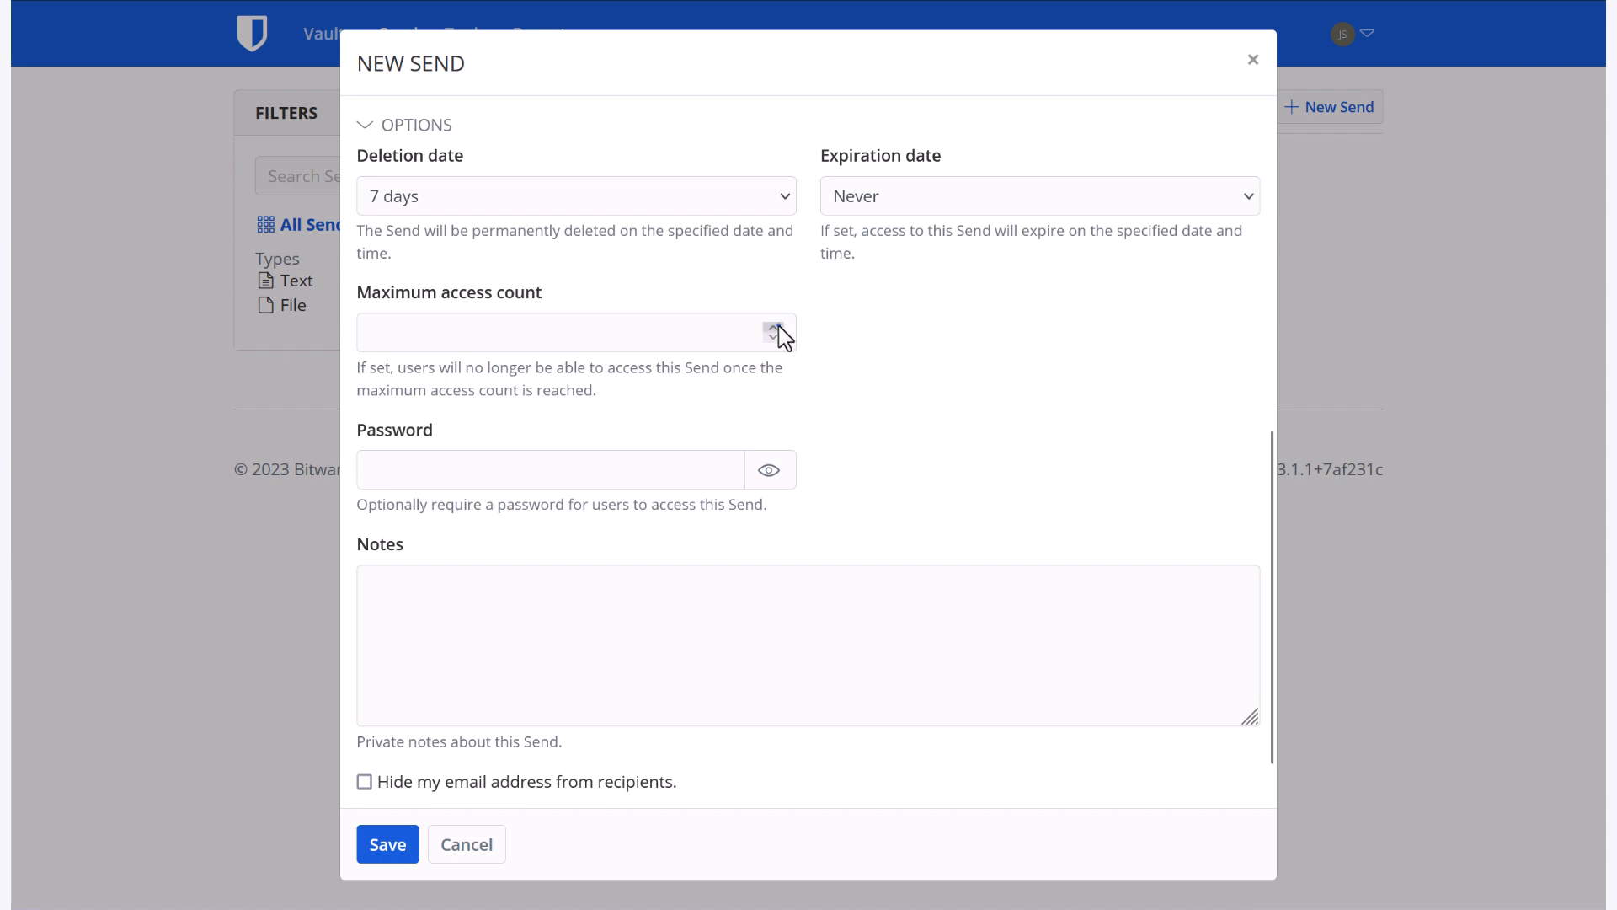
pyautogui.click(776, 325)
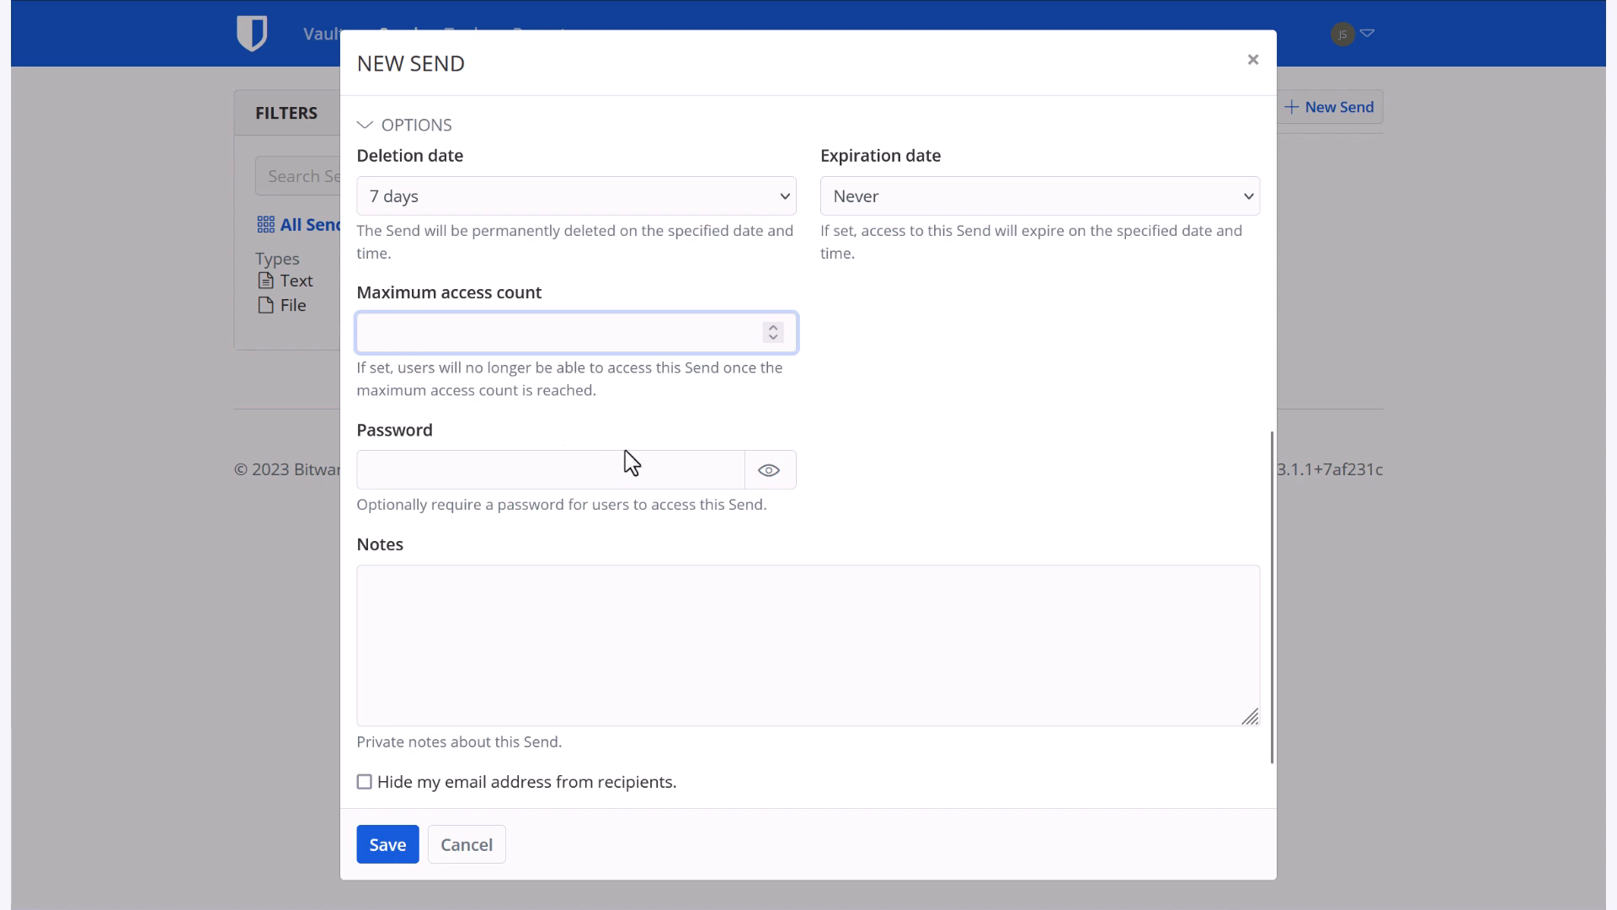
pyautogui.click(552, 469)
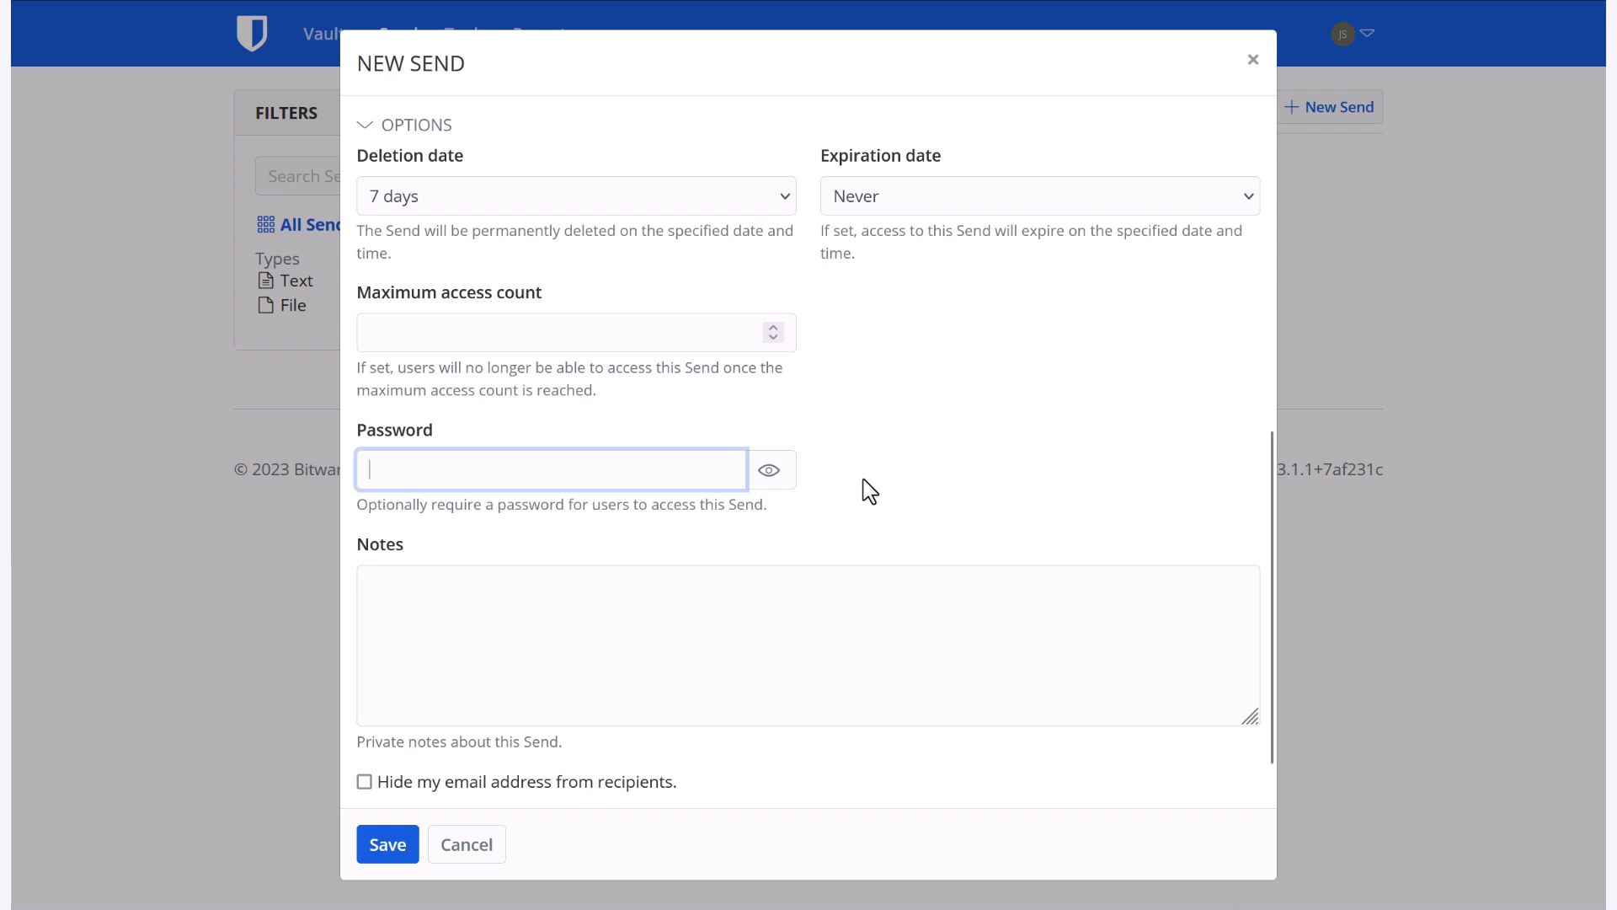
pyautogui.moveTo(870, 482)
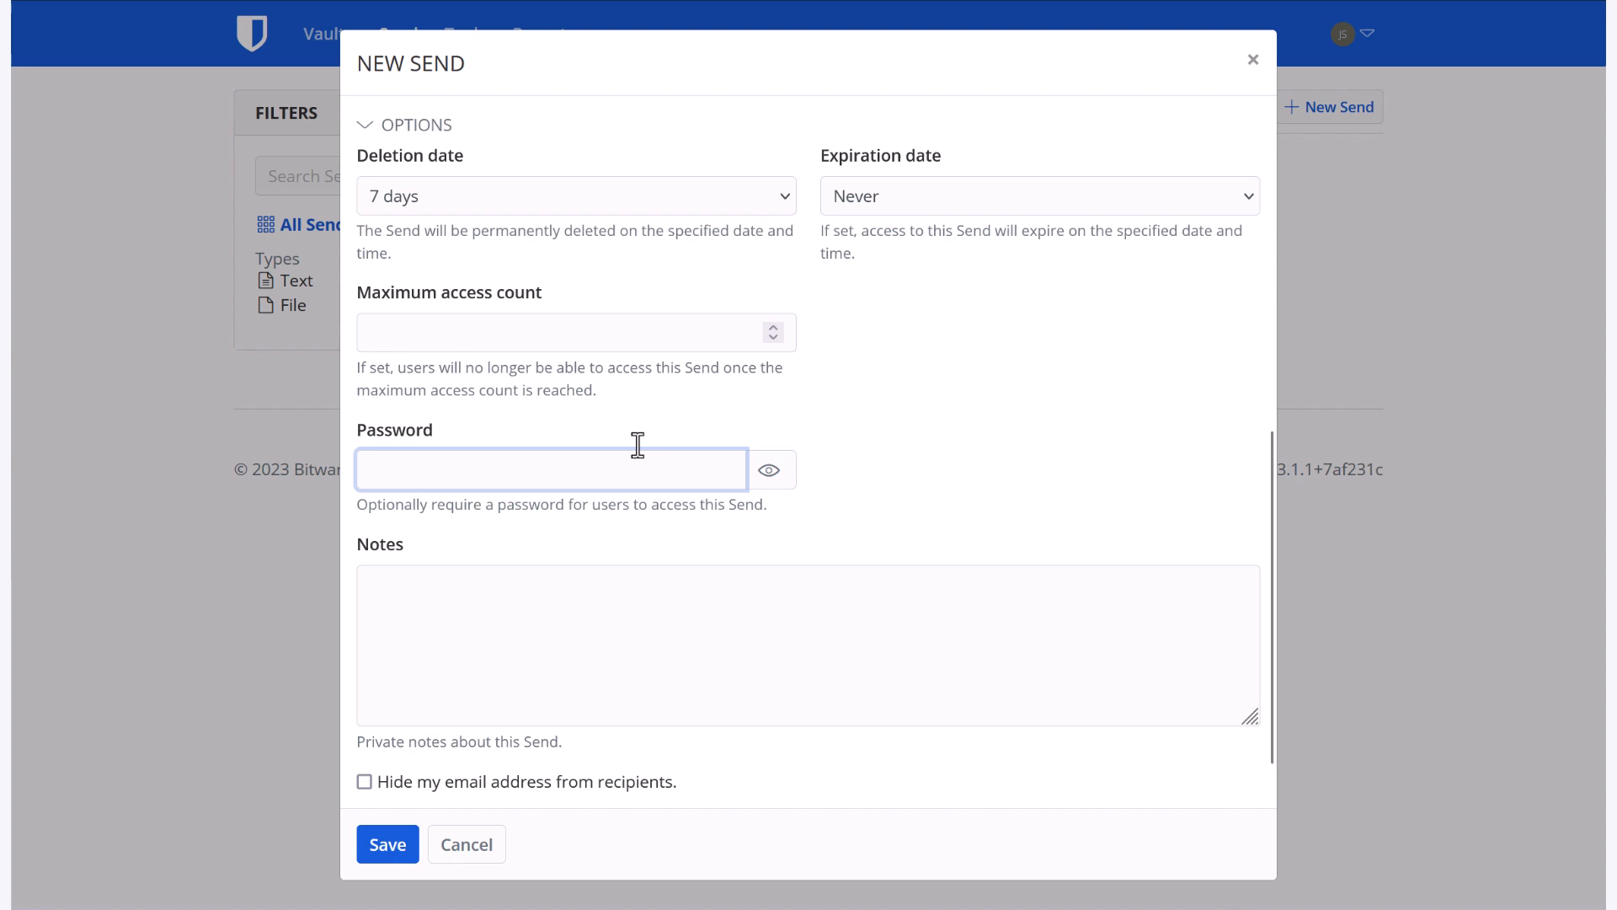
pyautogui.moveTo(968, 444)
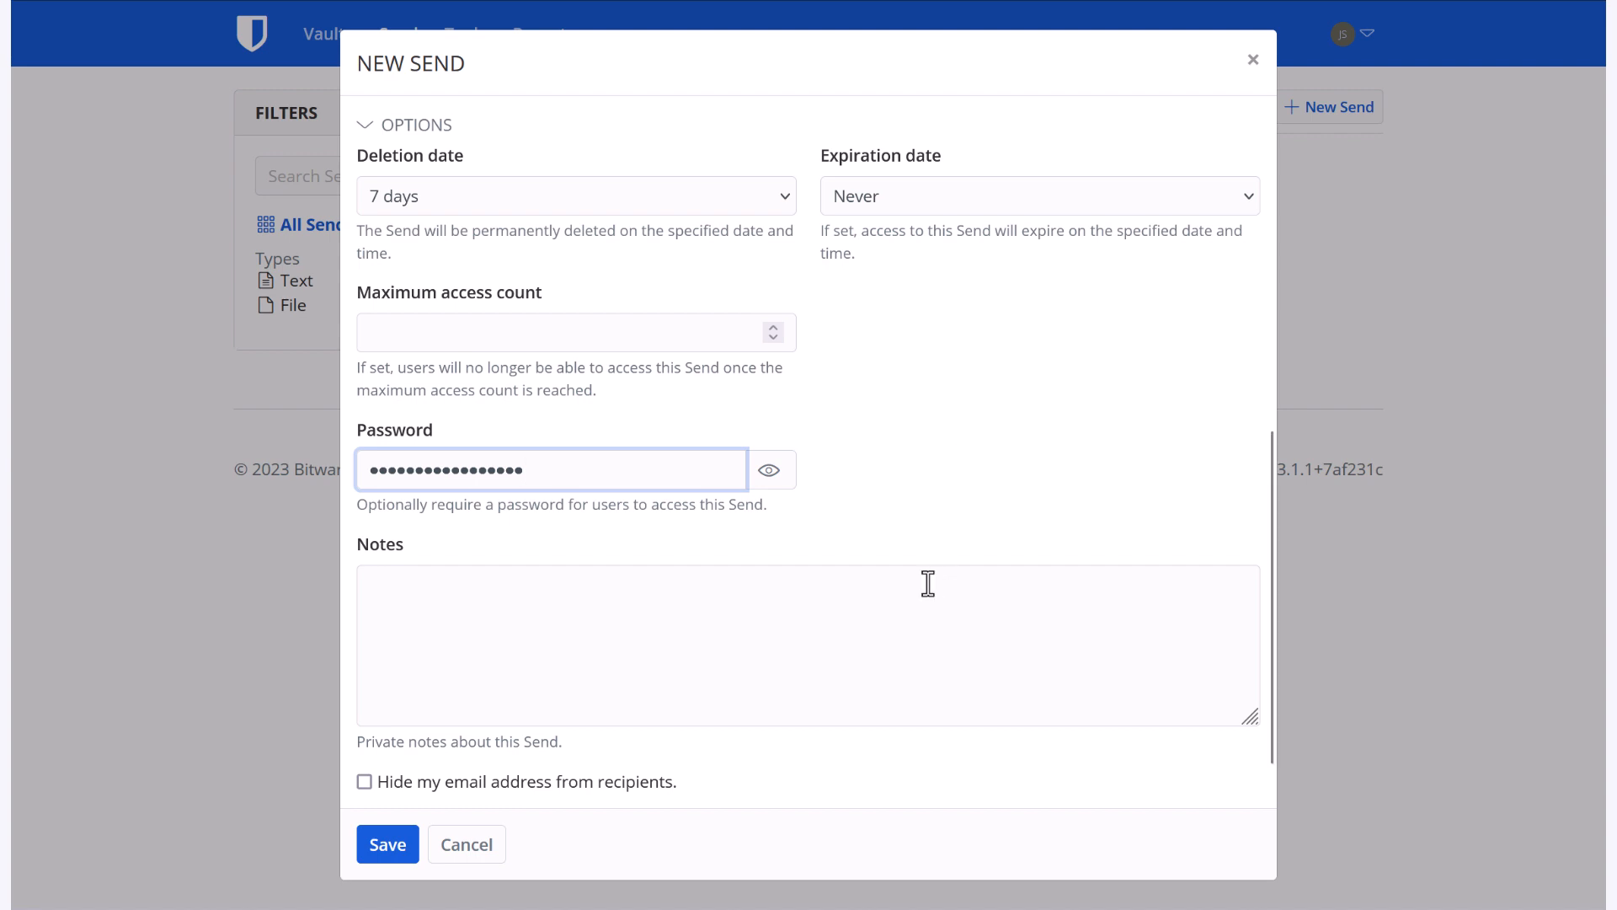
# Step: Write 'For my viewers!' in the Send's private notes
pyautogui.click(805, 639)
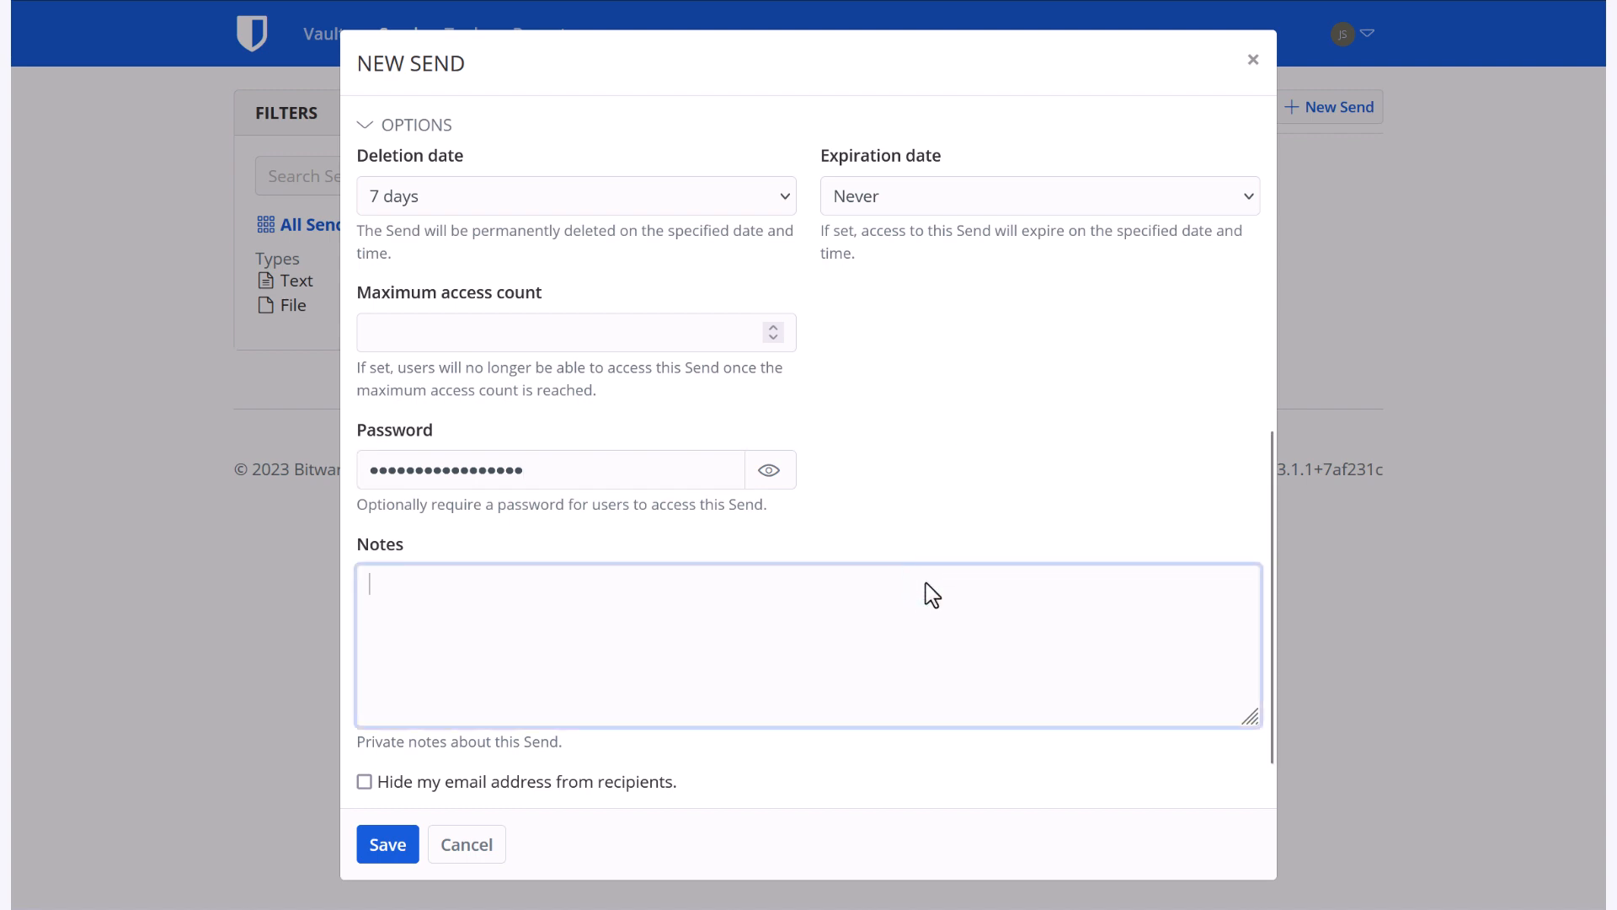
pyautogui.moveTo(892, 440)
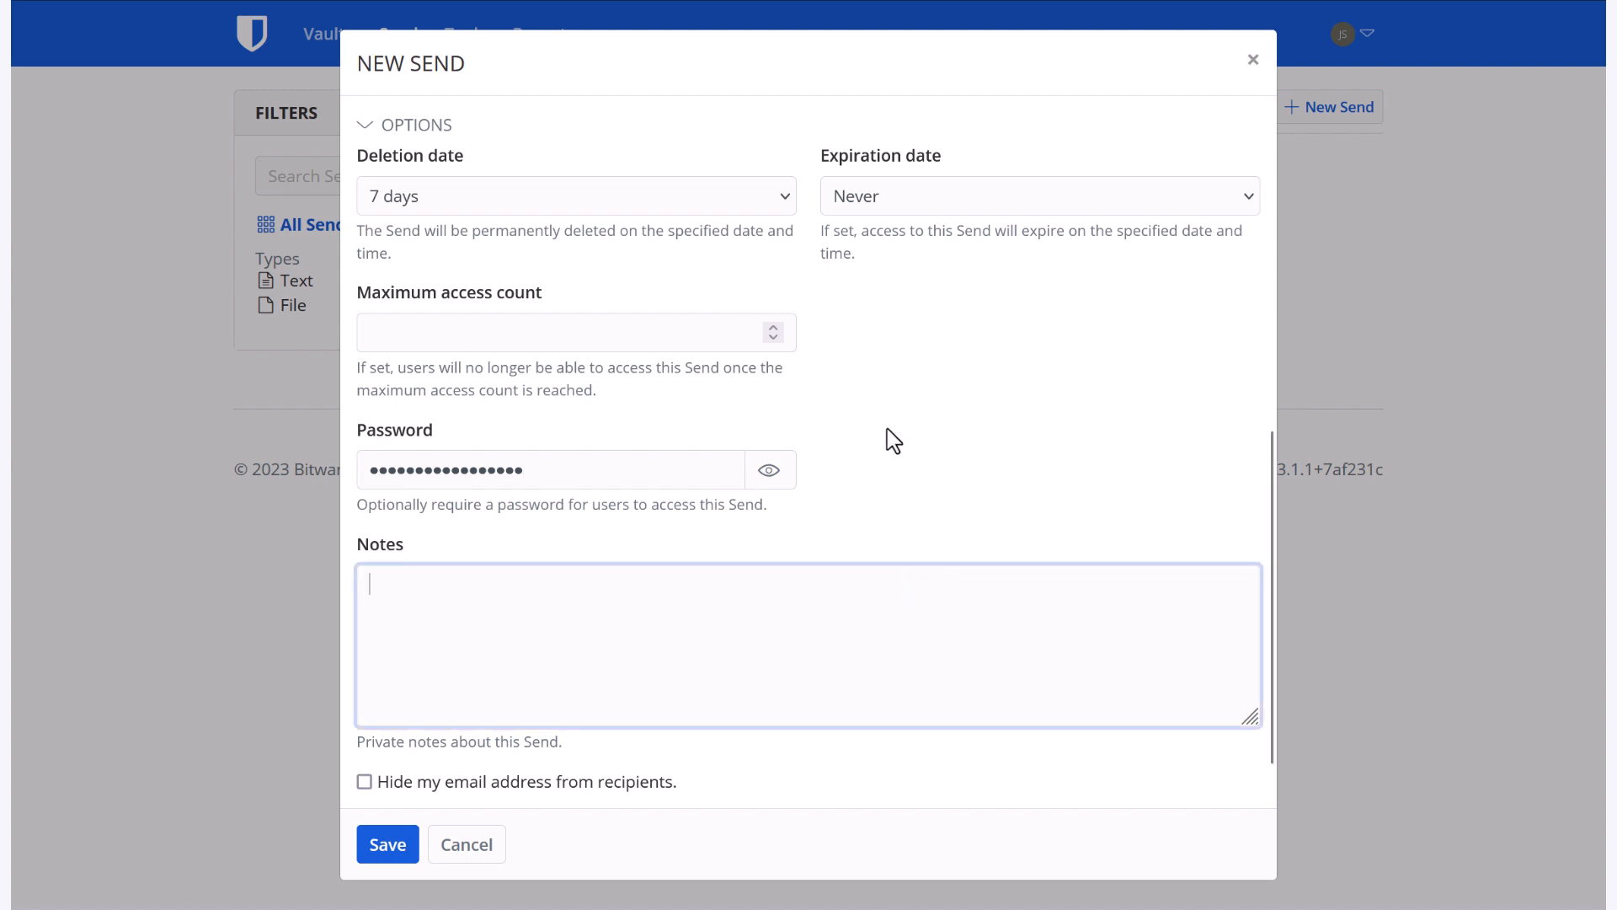
pyautogui.write('For my viewe')
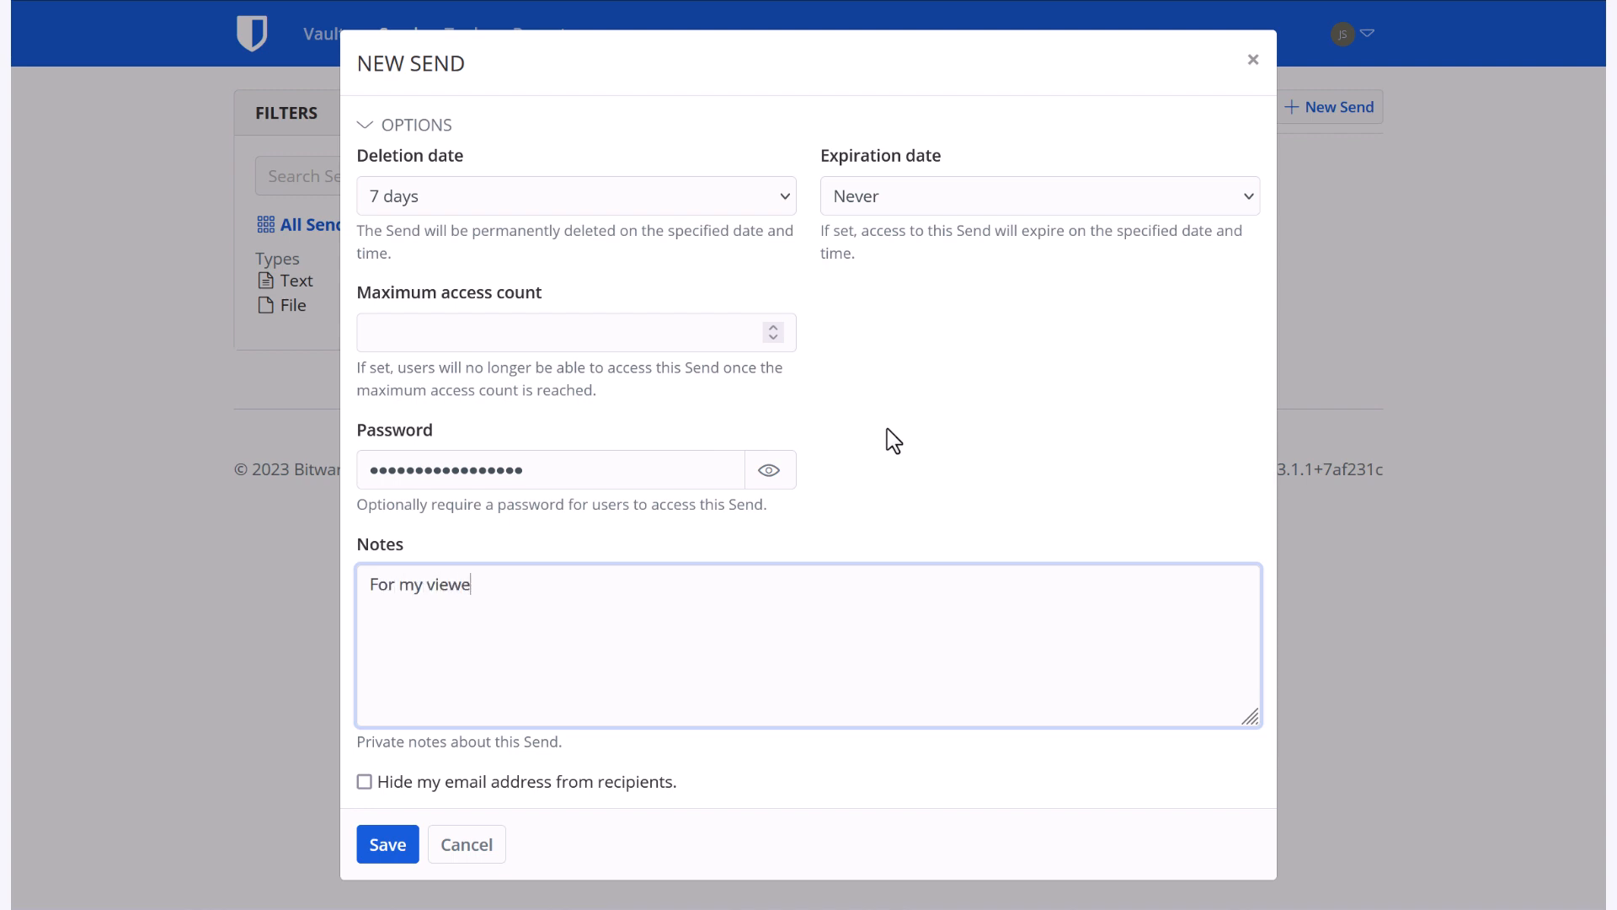
pyautogui.write('rs!')
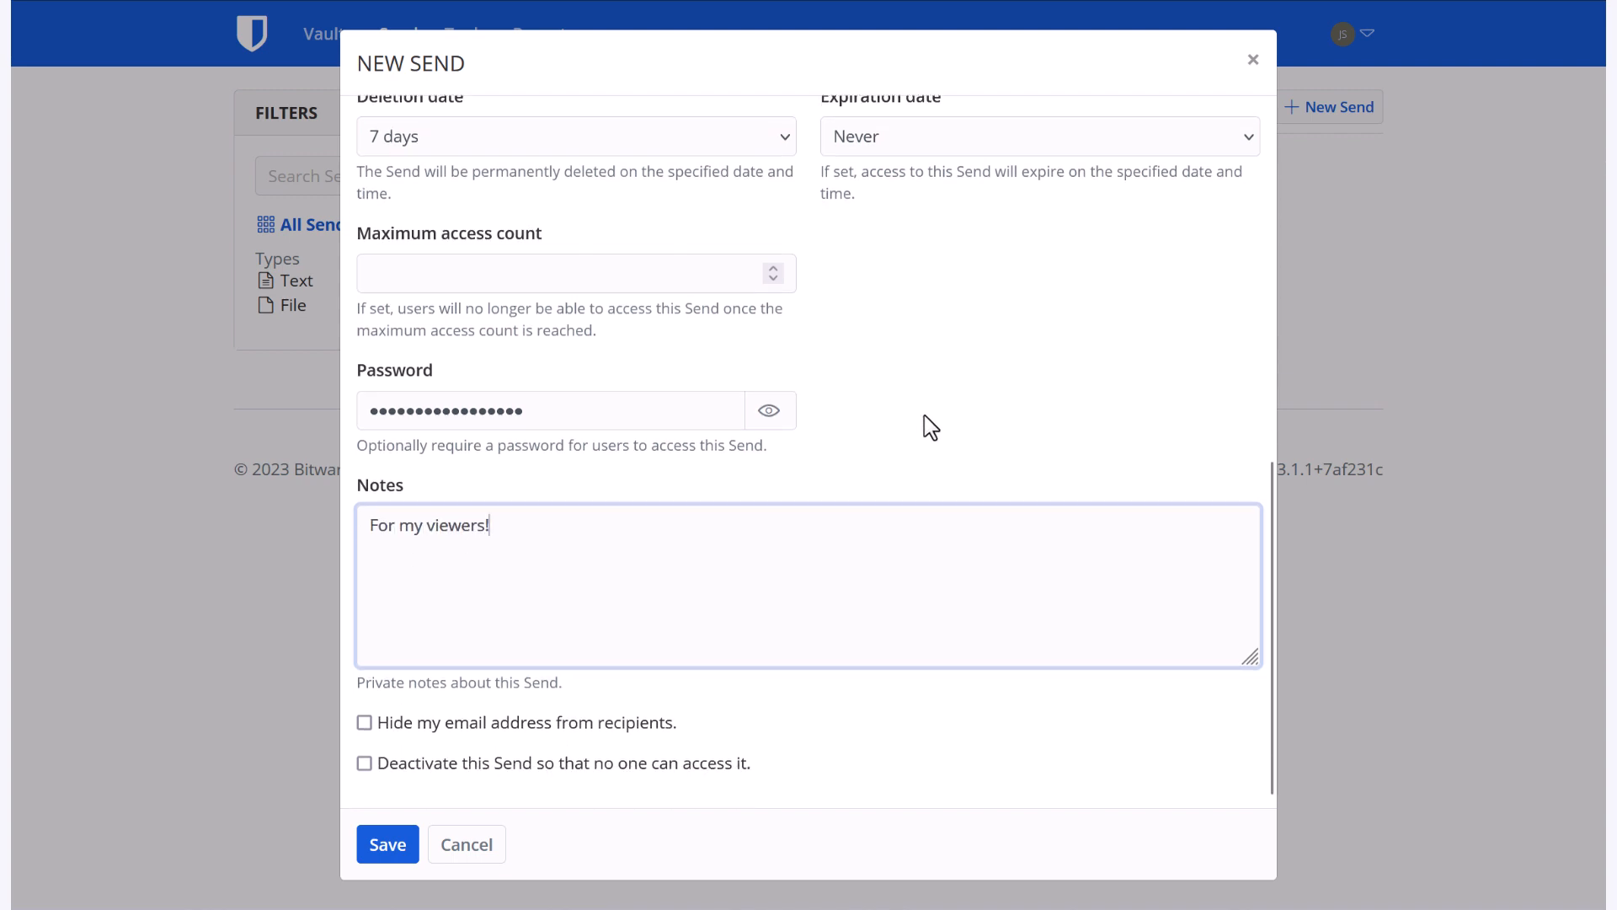
pyautogui.moveTo(330, 758)
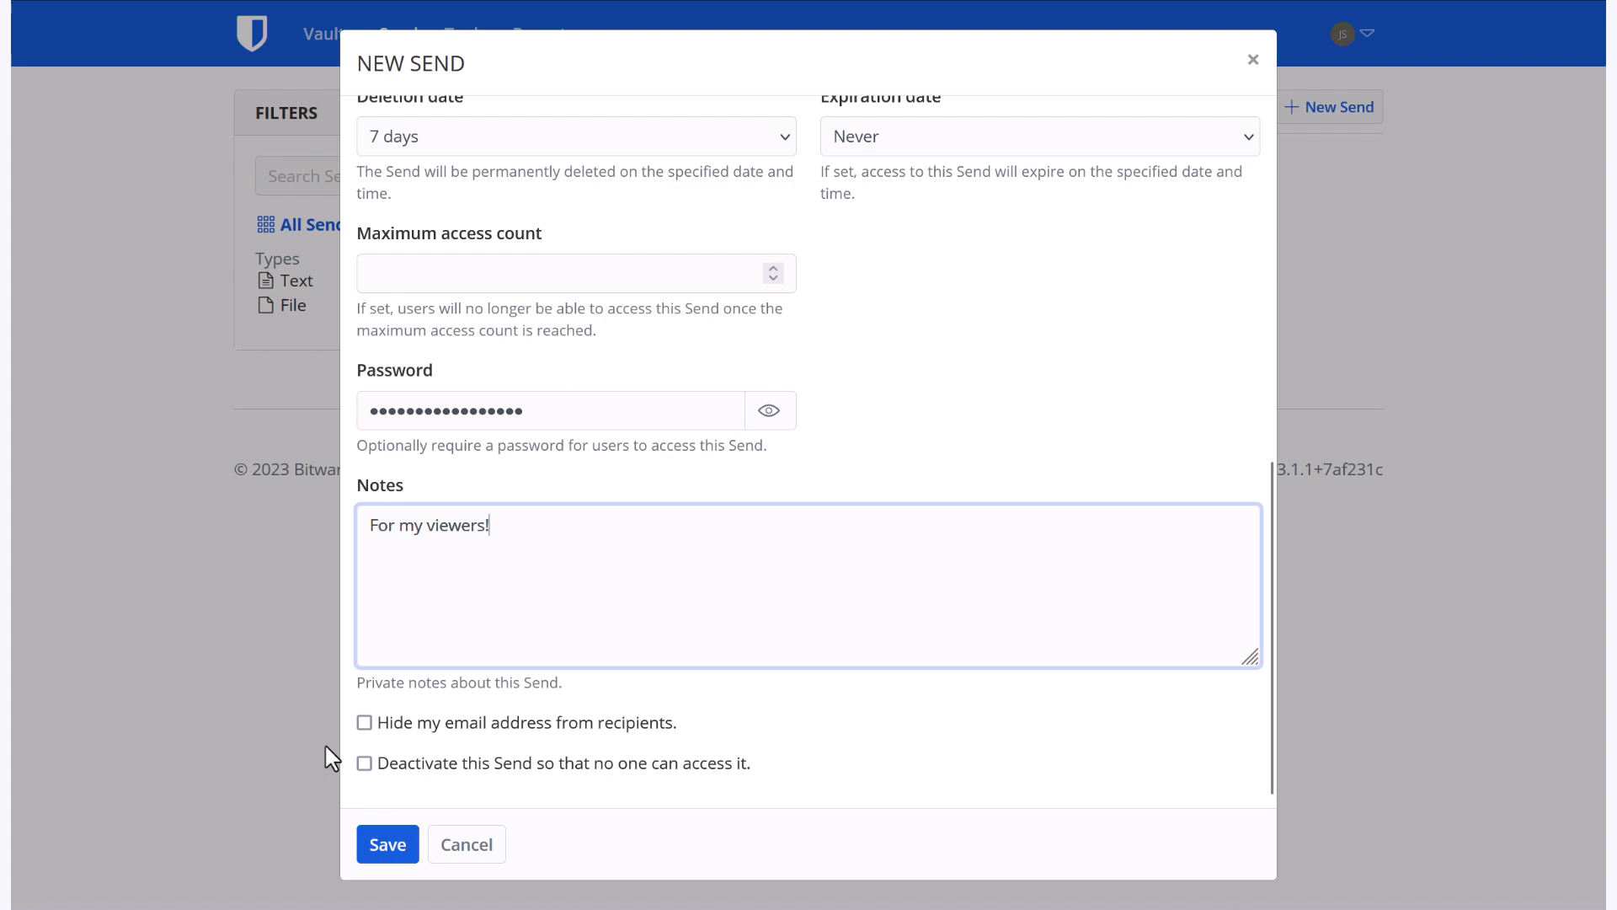
pyautogui.moveTo(326, 772)
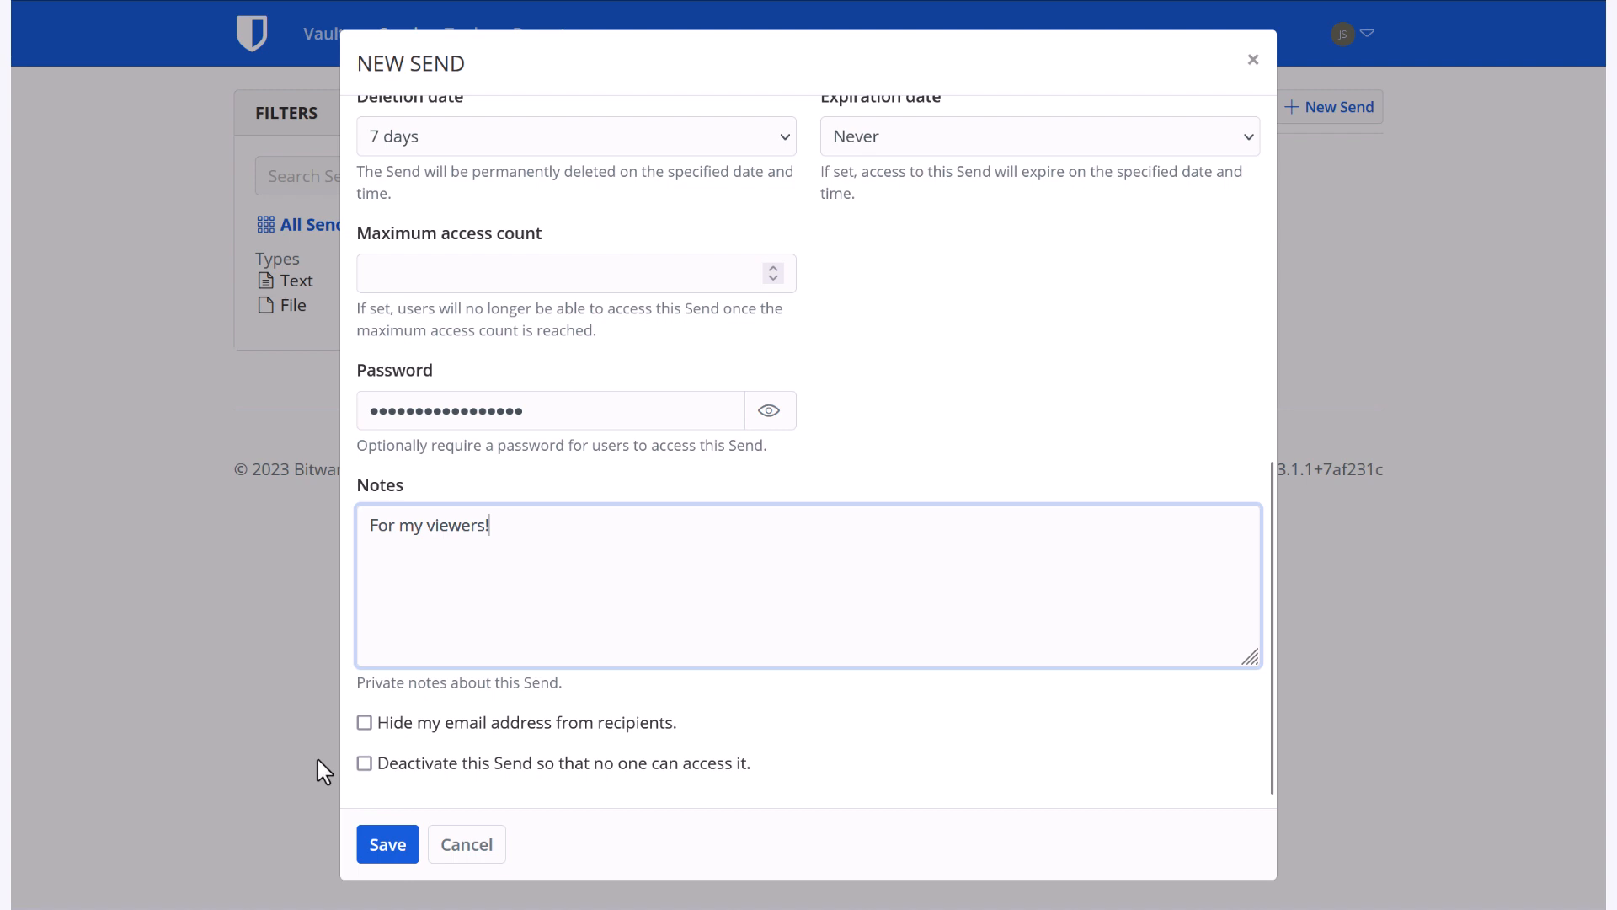
pyautogui.moveTo(379, 790)
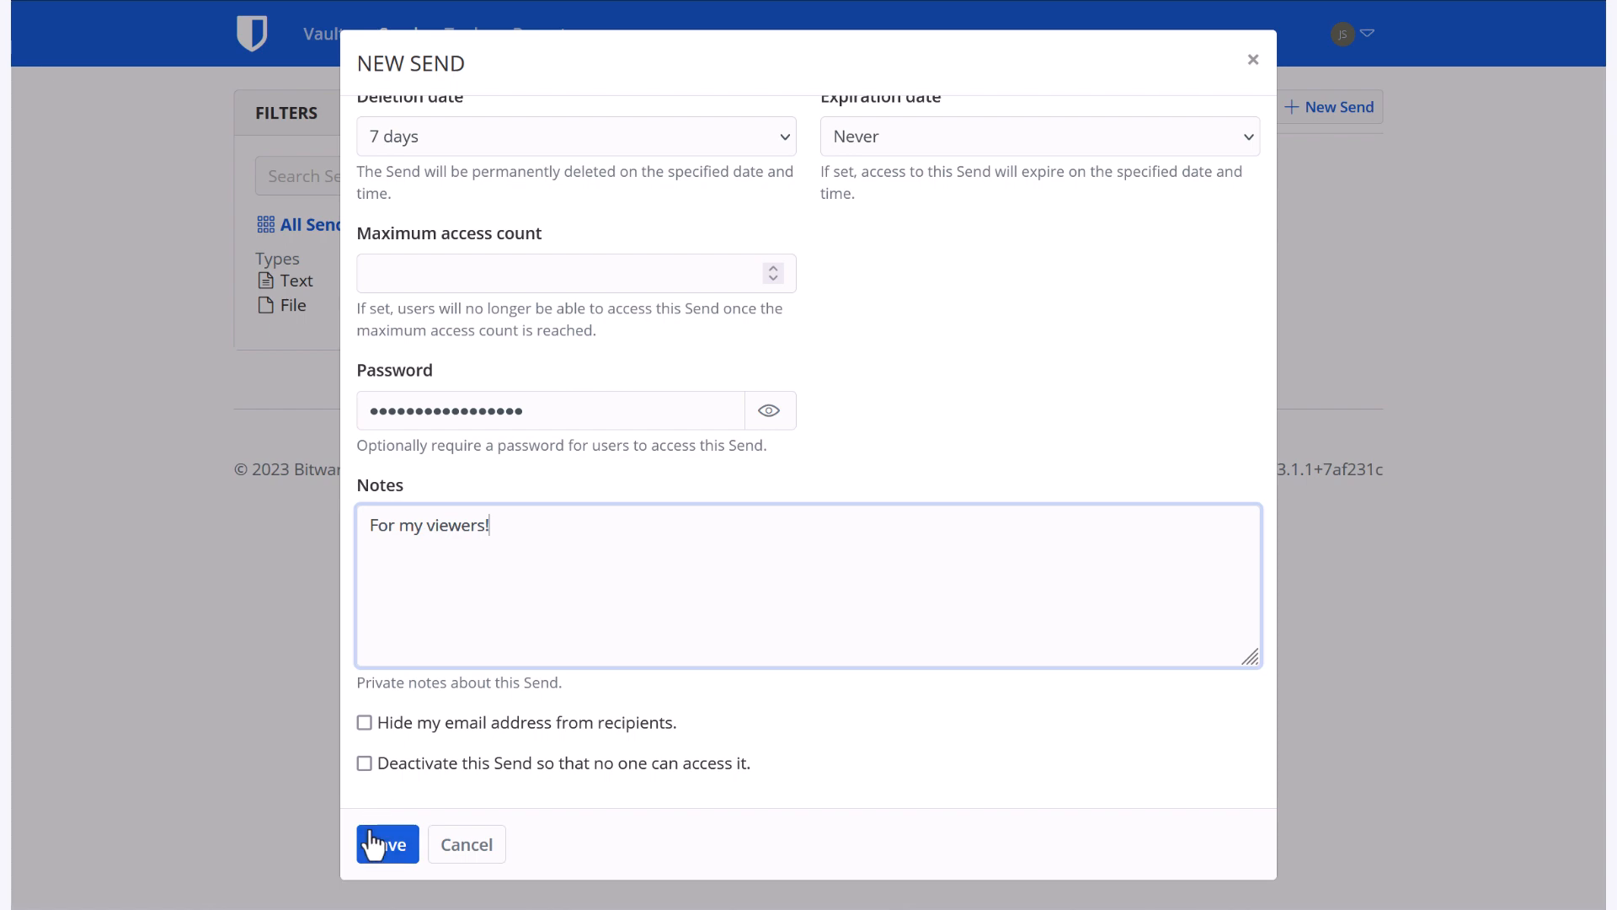
# Step: Save the Send, open its link, and unlock it with the password to see 'Hello!'
pyautogui.click(387, 844)
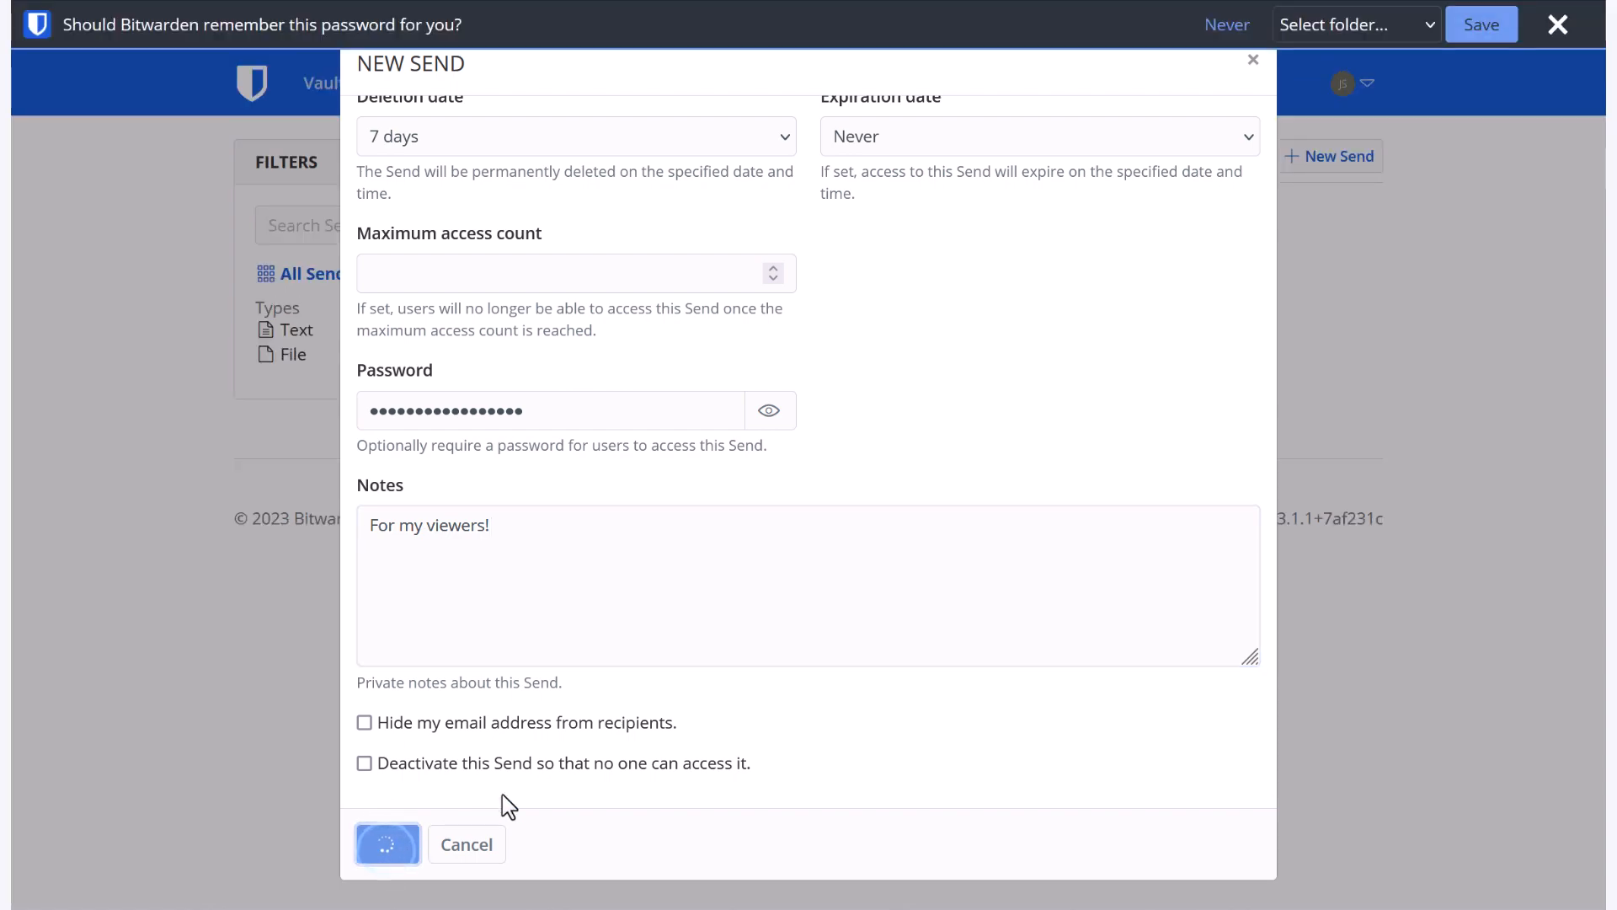
pyautogui.click(387, 844)
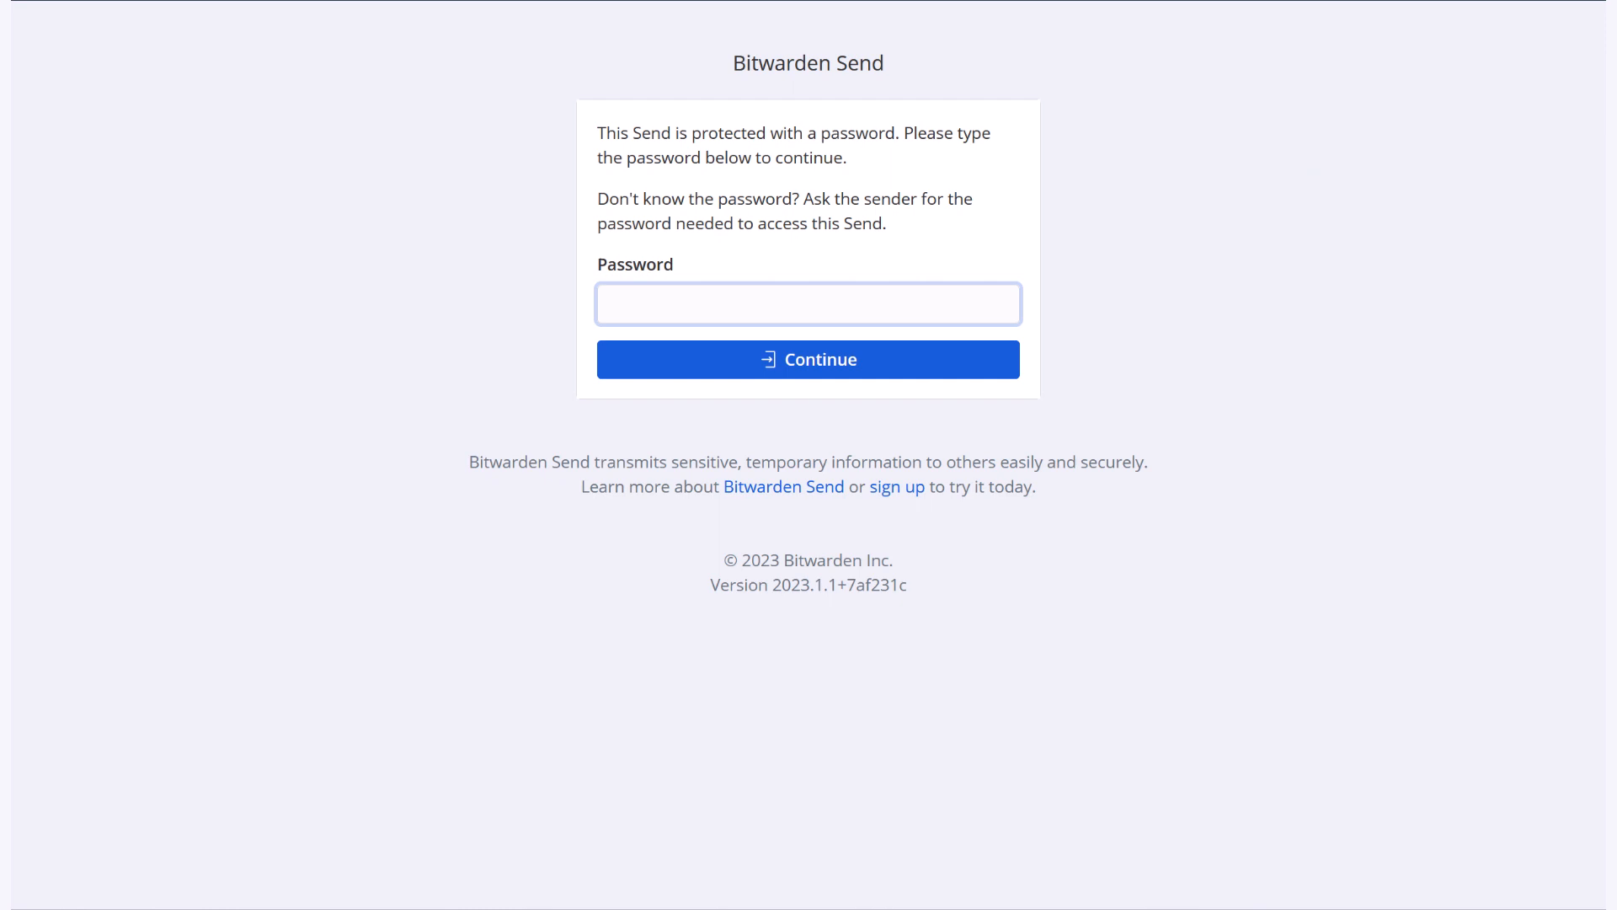
pyautogui.click(808, 358)
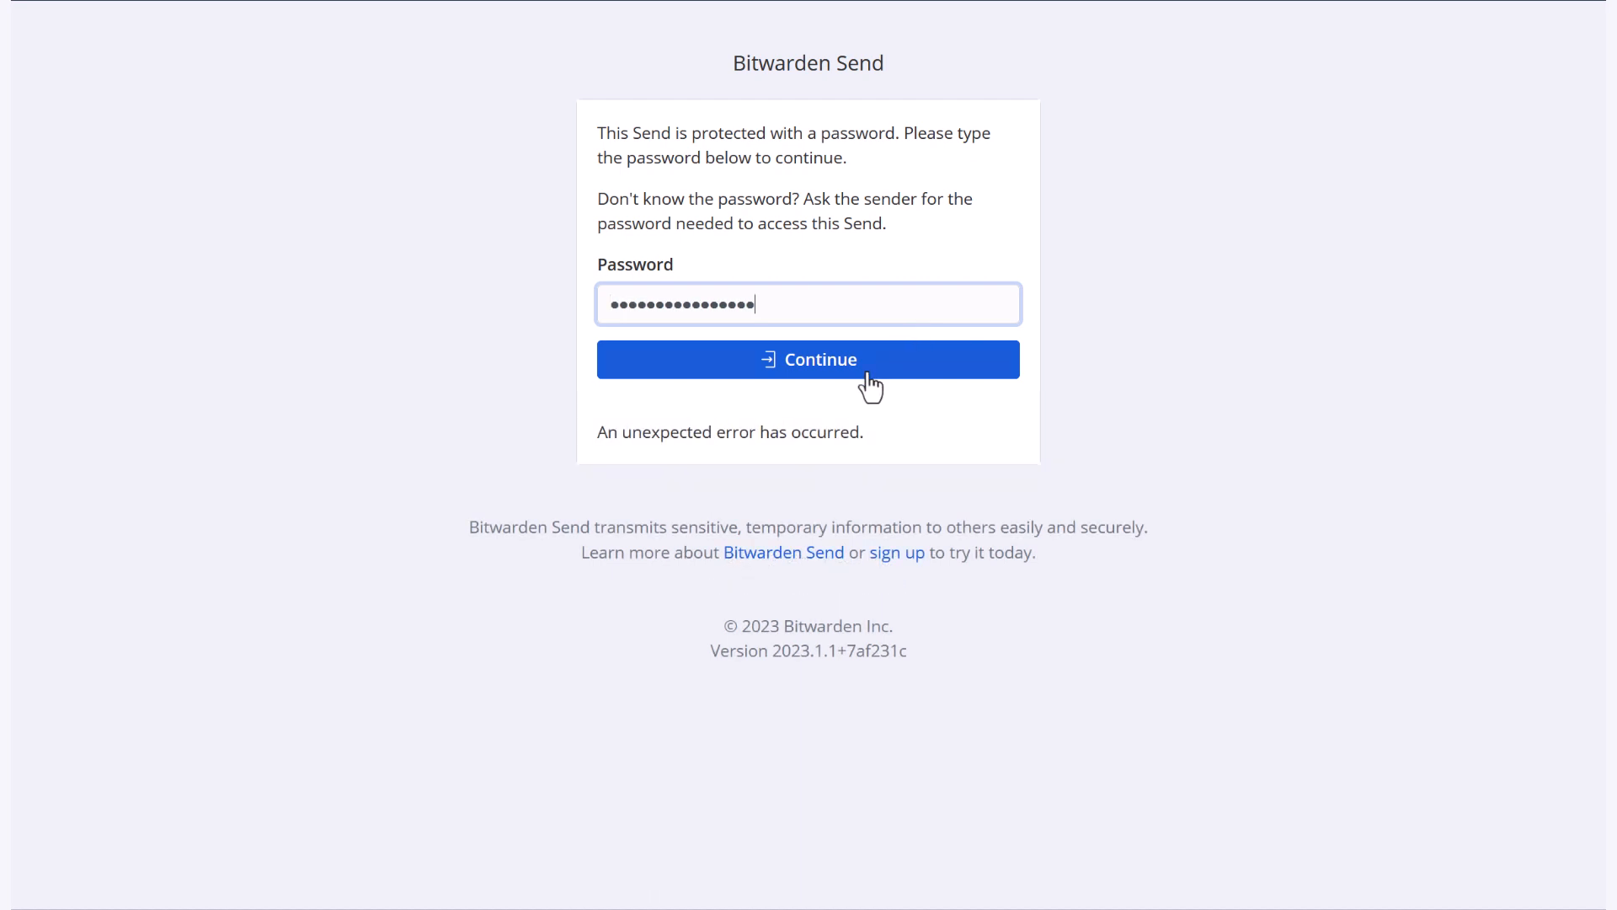
pyautogui.click(808, 359)
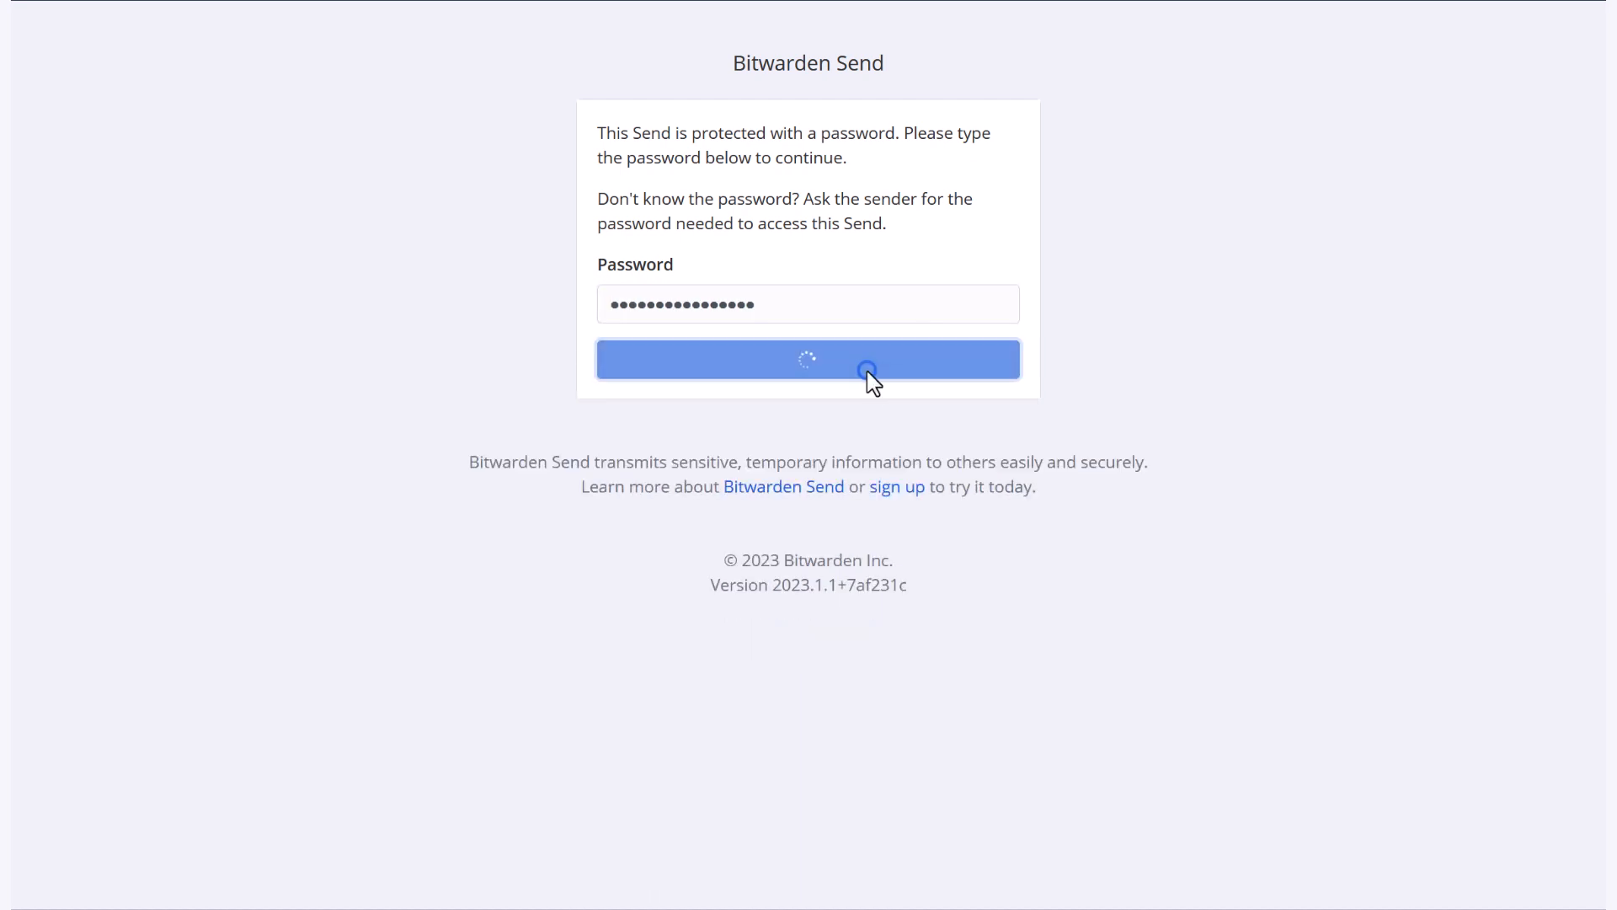
pyautogui.click(807, 359)
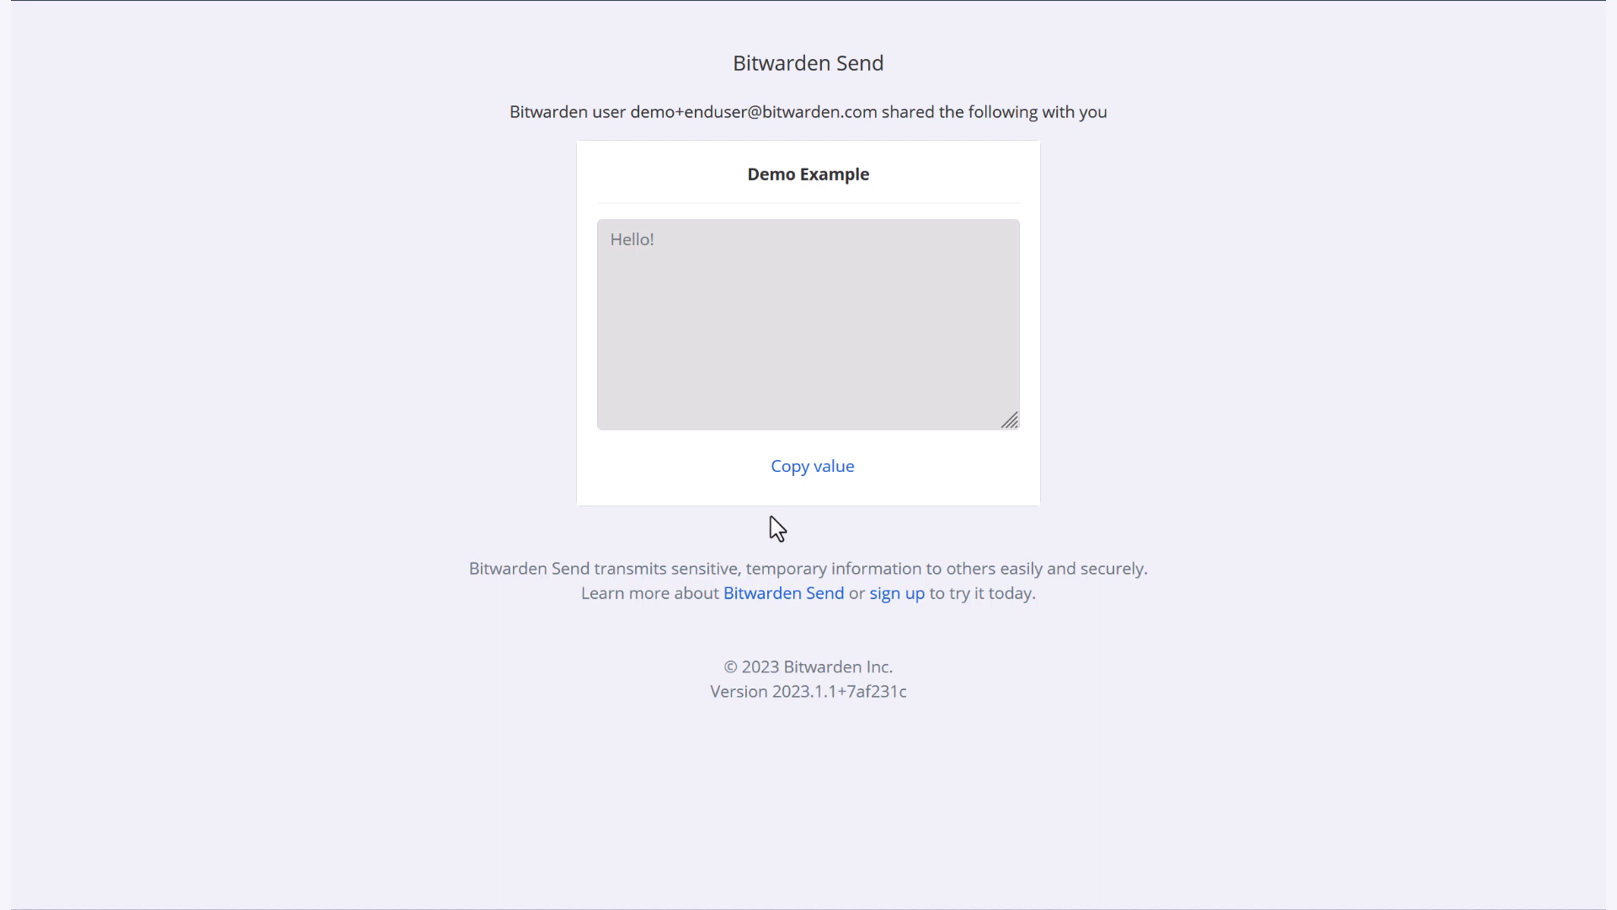
pyautogui.moveTo(812, 464)
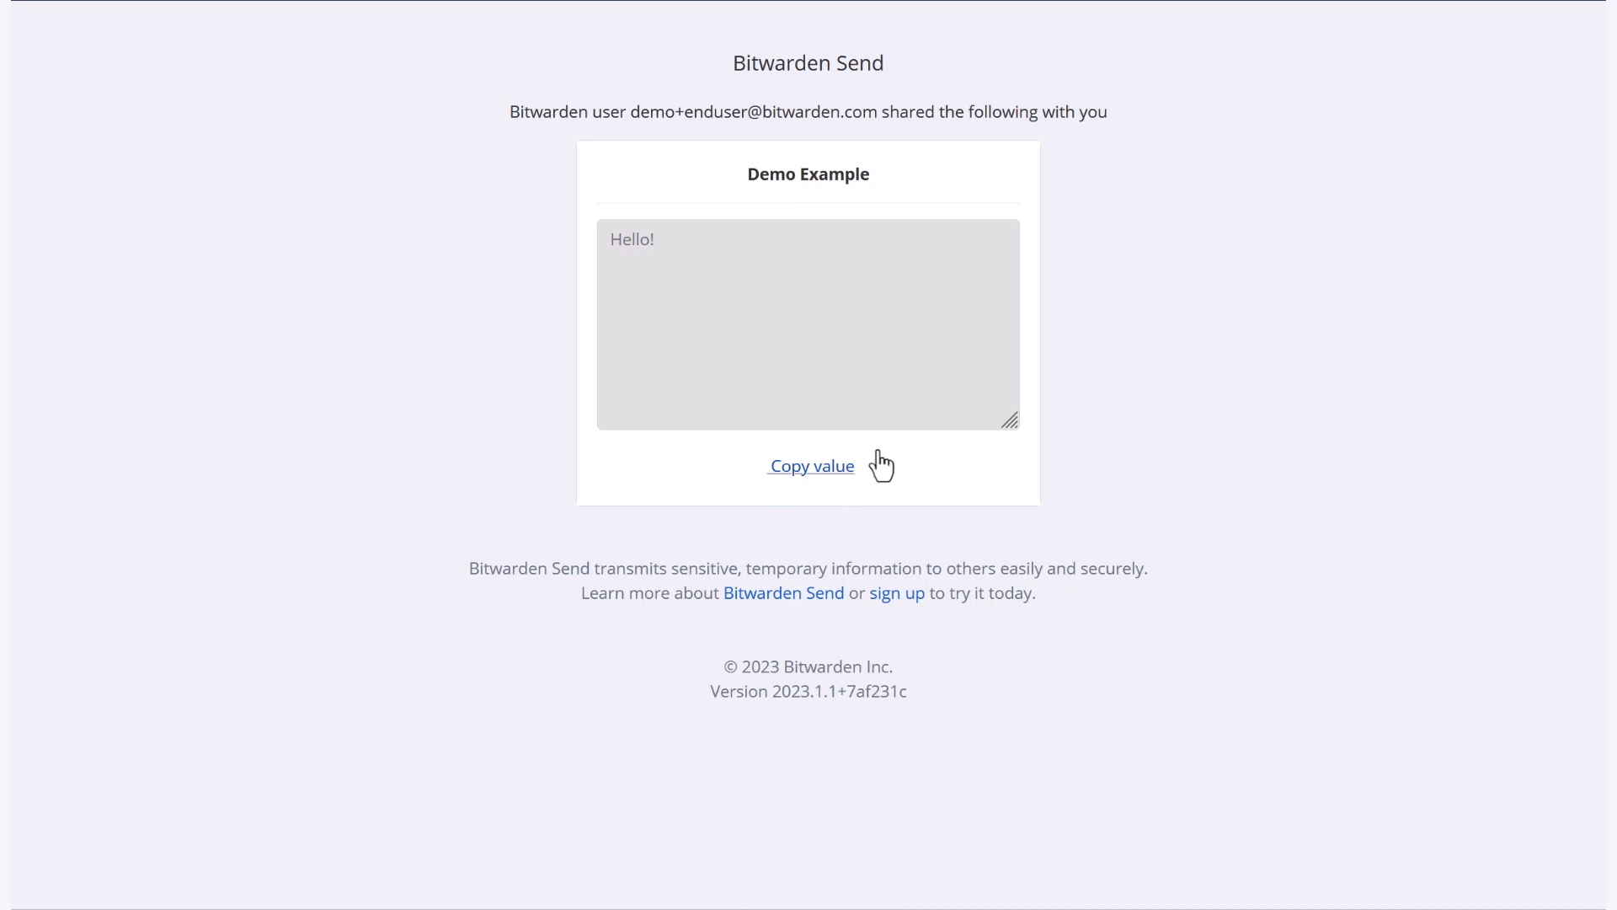